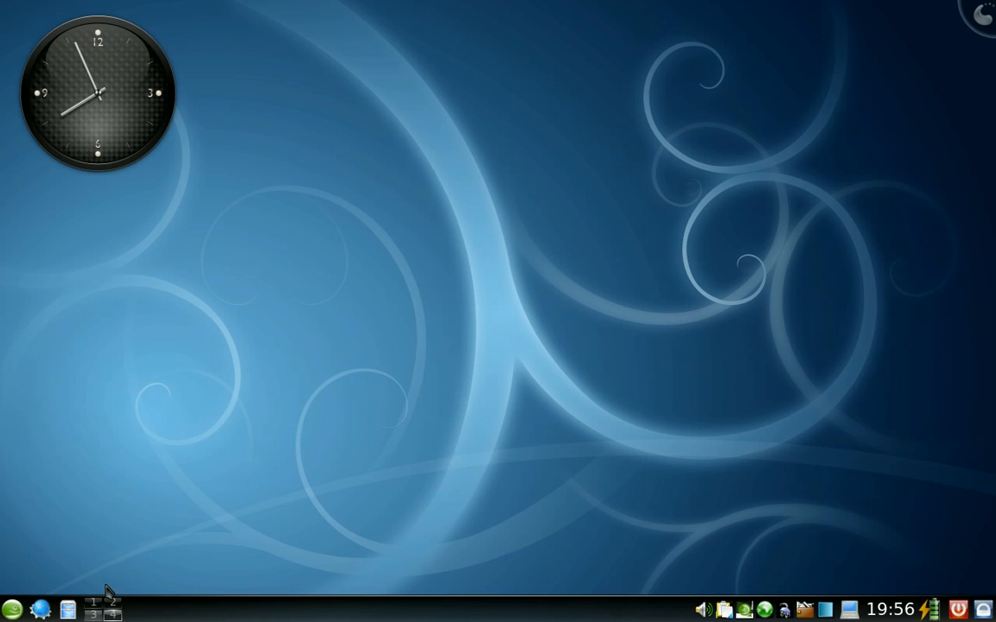
Launch Dolphin on the home folder (Dossier Personnel) from the panel launcher.
{"action": "left_click", "coordinate": [67, 609]}
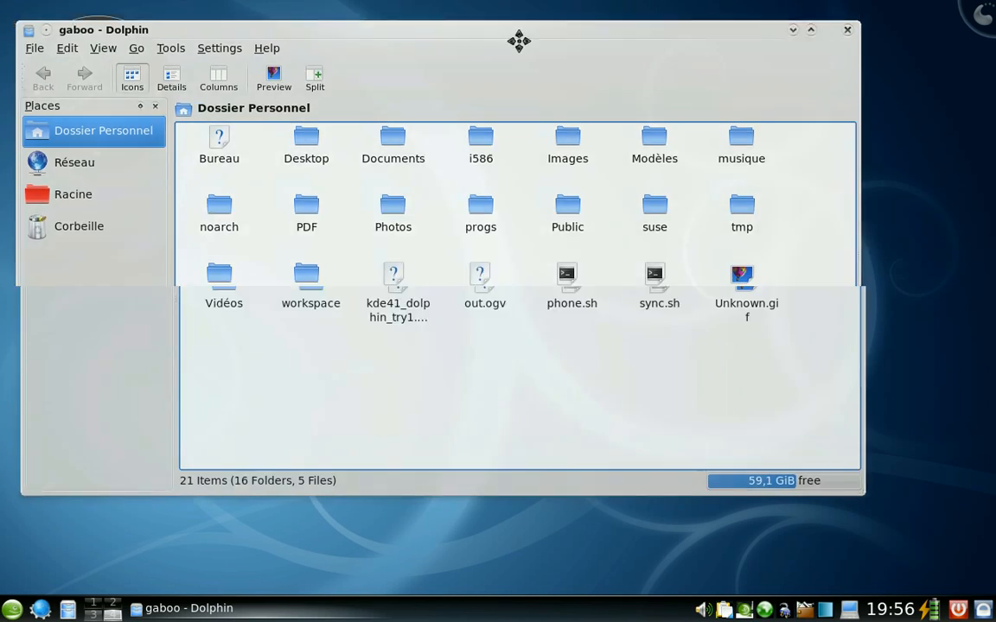
Reposition the Dolphin window and add kde41_dolphin_try1.ogv to the selection.
{"action": "left_click_drag", "start_coordinate": [518, 41], "coordinate": [519, 55]}
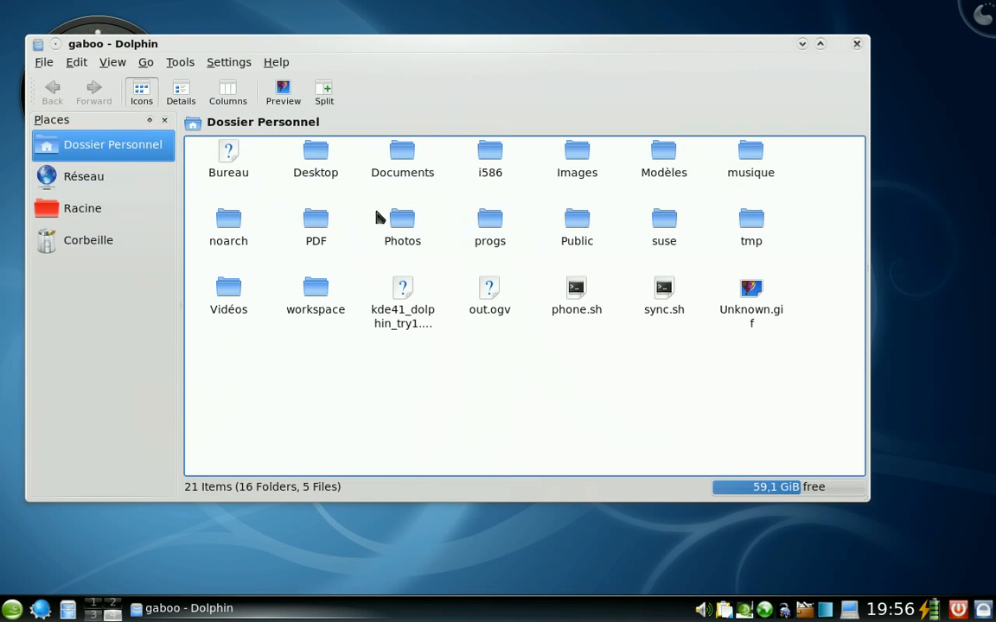
{"action": "mouse_move", "coordinate": [416, 370]}
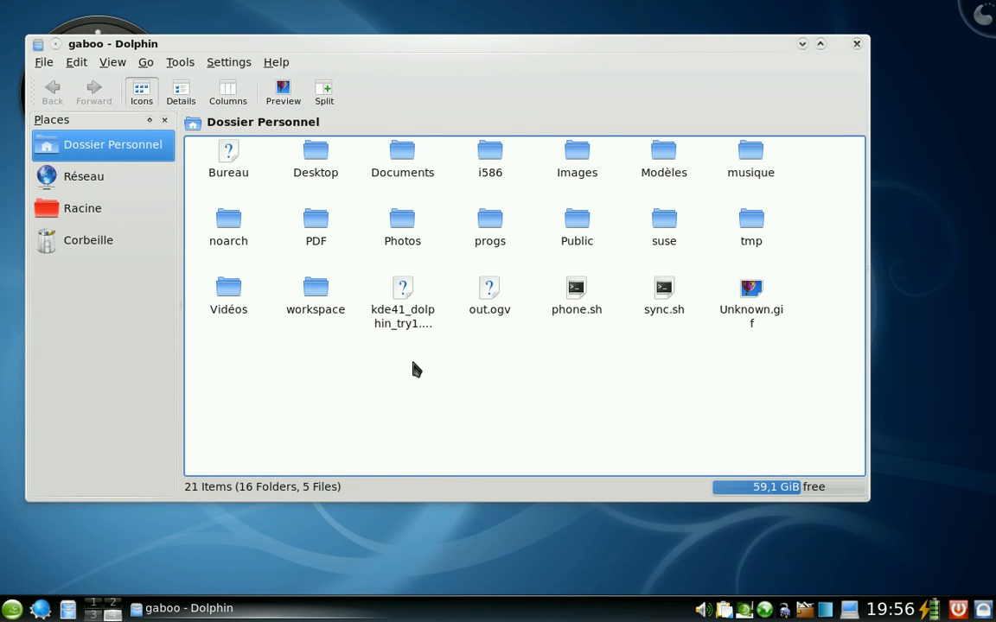
{"action": "mouse_move", "coordinate": [402, 299]}
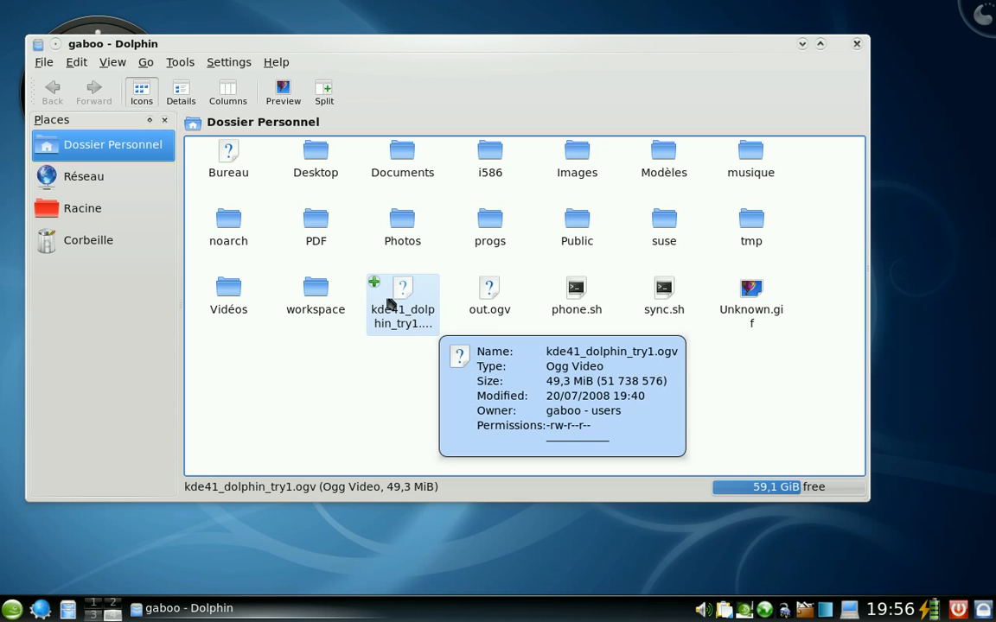
{"action": "left_click", "coordinate": [490, 290]}
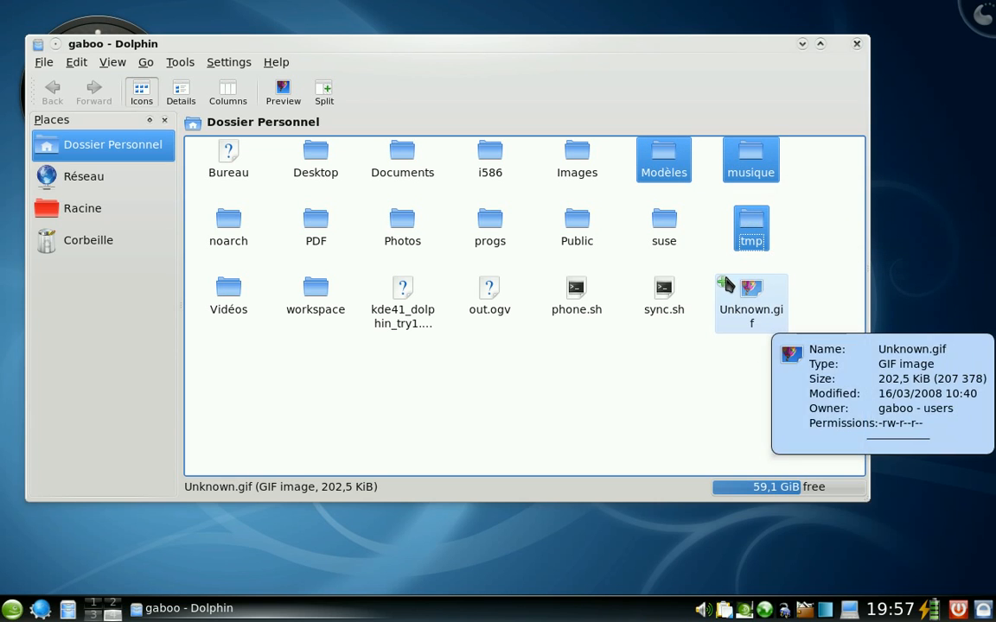
{"action": "mouse_move", "coordinate": [576, 296]}
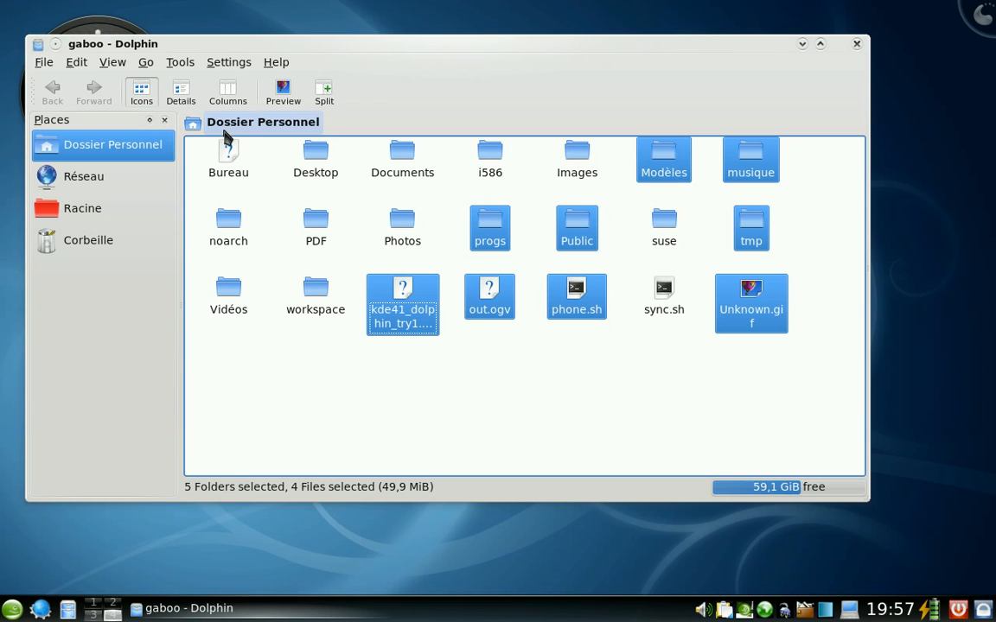
Show the home folder in Details view with sizes and dates, scrolling the list.
{"action": "left_click", "coordinate": [181, 91]}
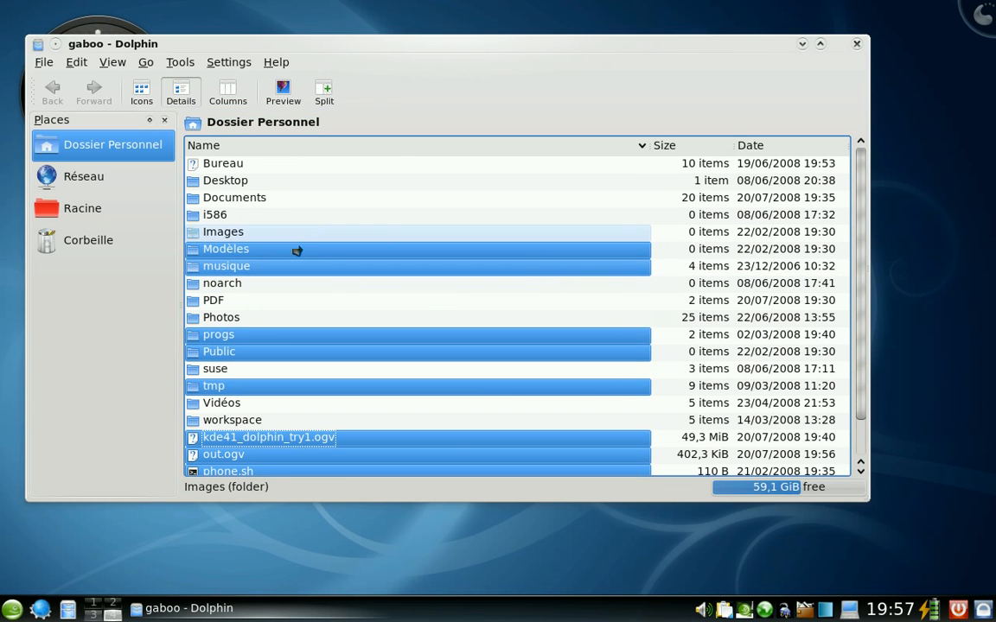
{"action": "mouse_move", "coordinate": [214, 215]}
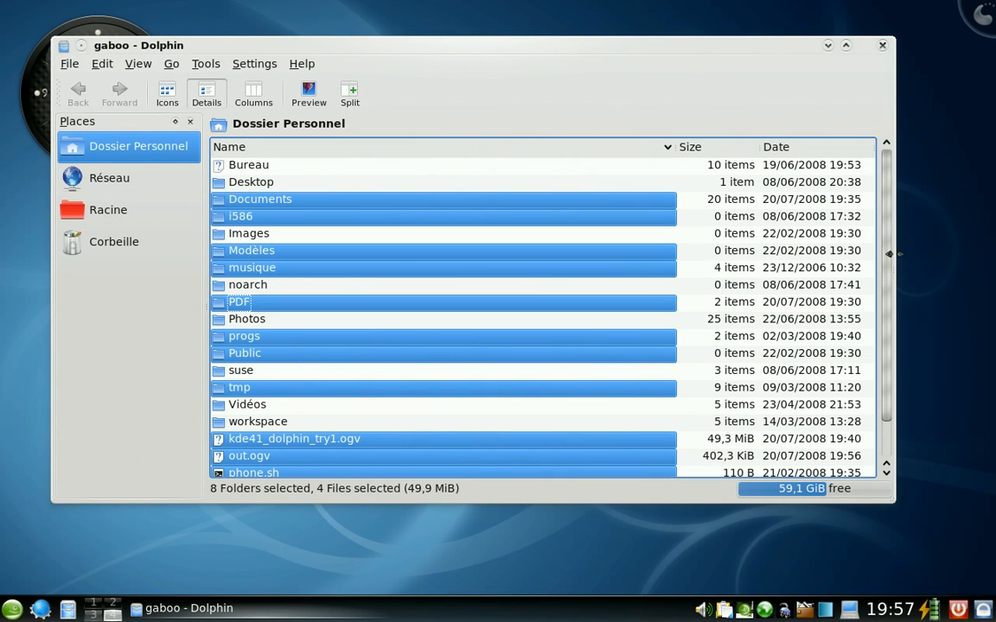
{"action": "scroll", "scroll_direction": "down", "scroll_amount": 3}
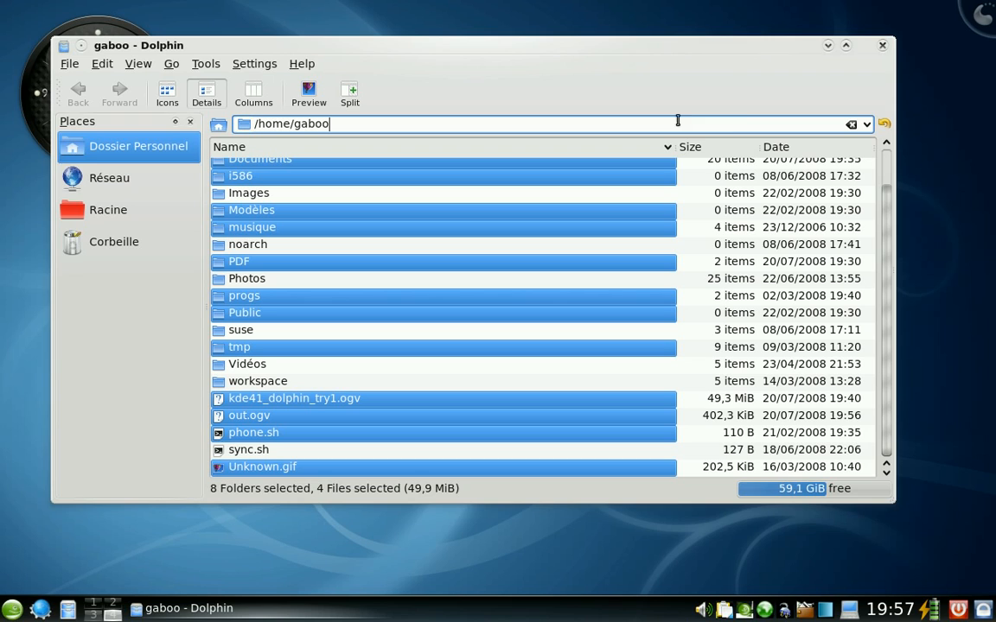
{"action": "mouse_move", "coordinate": [171, 63]}
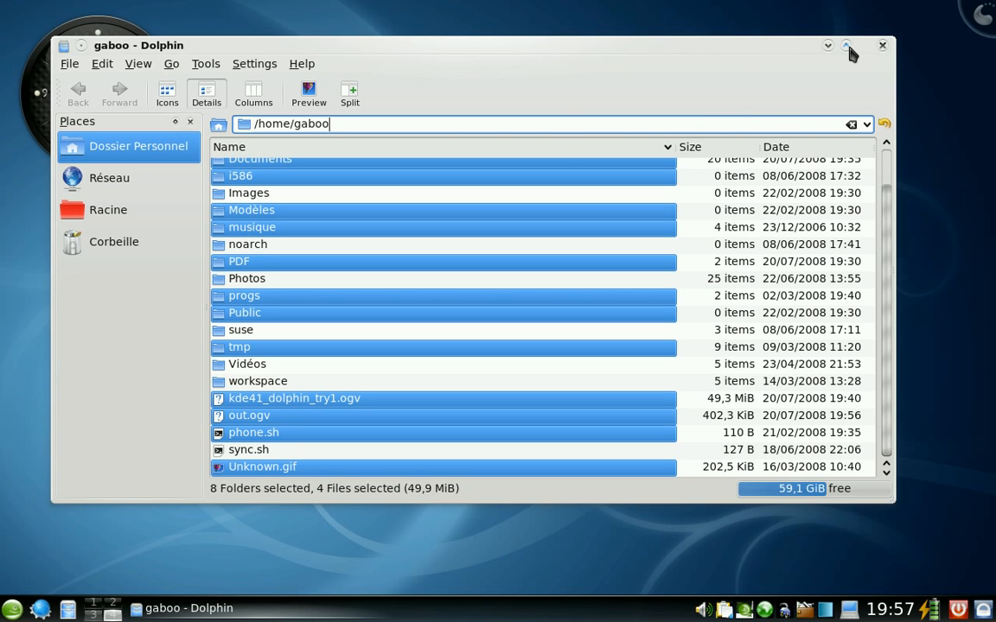
Maximise Dolphin and turn on the Information side panel.
{"action": "left_click", "coordinate": [83, 25]}
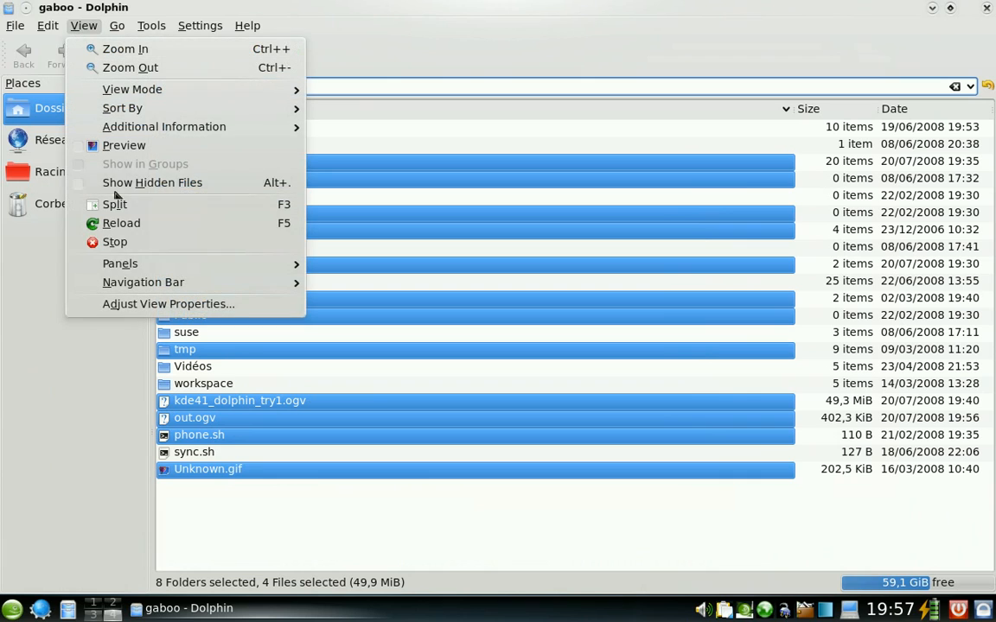
{"action": "left_click", "coordinate": [120, 262]}
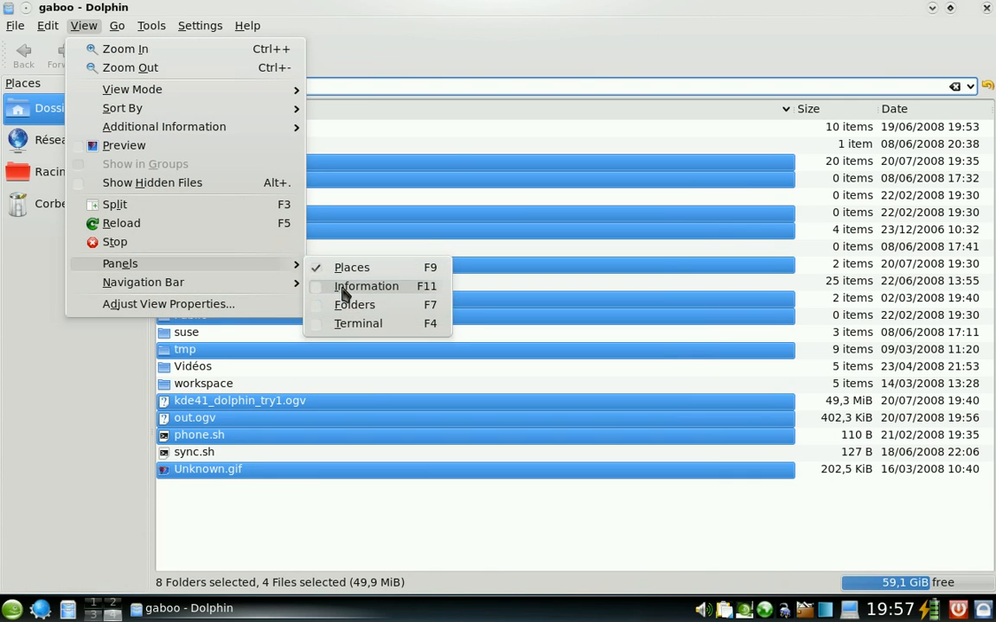
{"action": "left_click", "coordinate": [365, 286]}
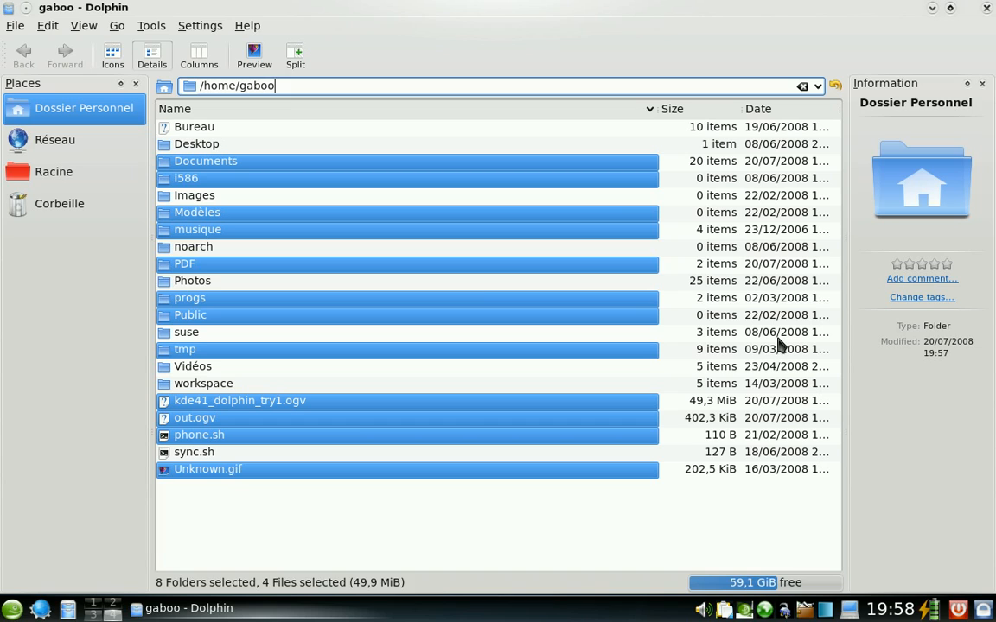
{"action": "mouse_move", "coordinate": [193, 247]}
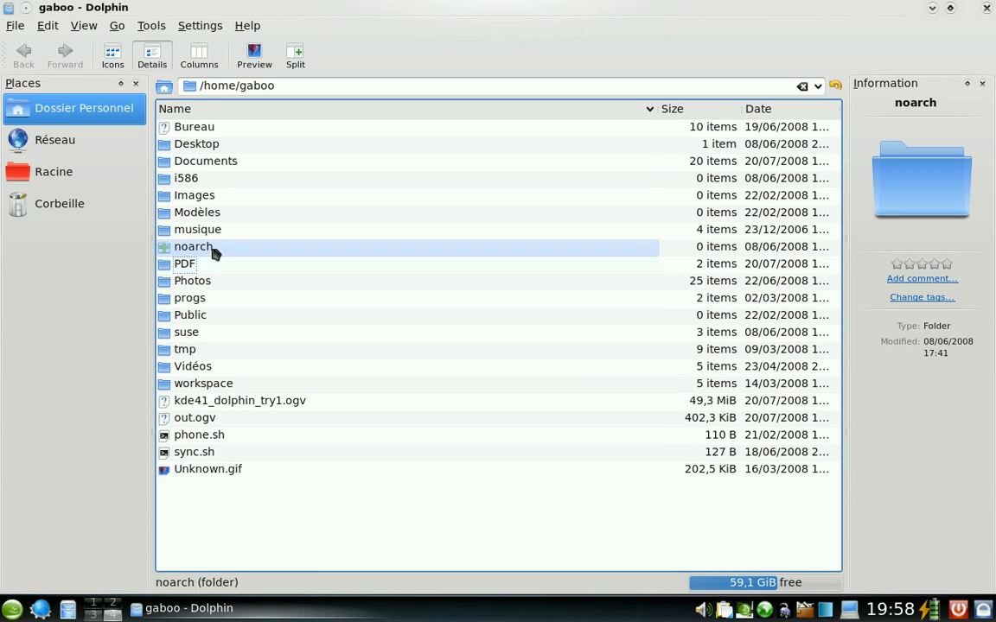
Browse musique > Artistes to 08-Walkin' The Dog.mp3 and give it four stars.
{"action": "double_click", "coordinate": [197, 229]}
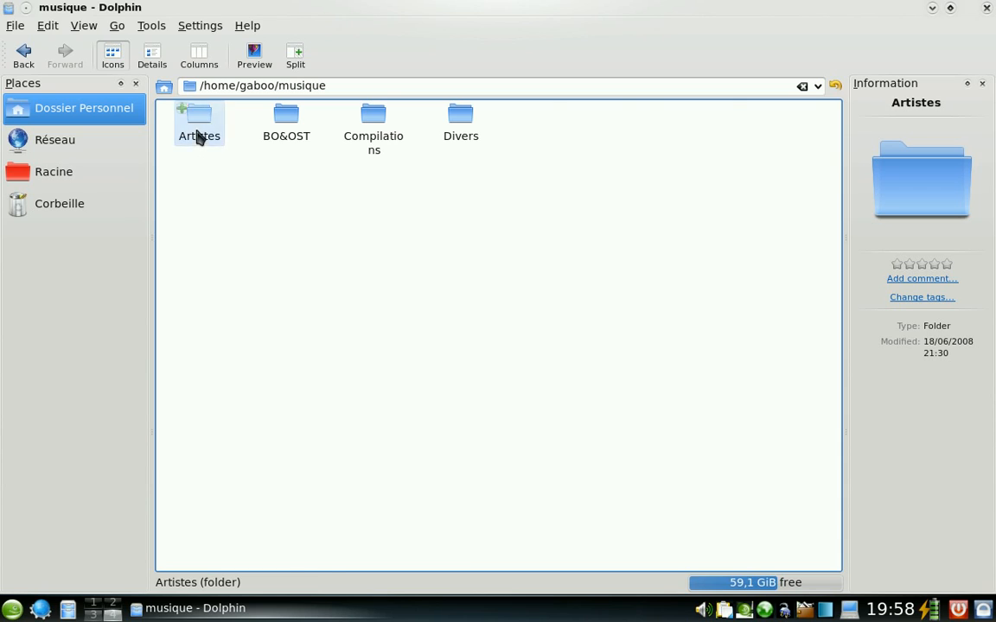
{"action": "double_click", "coordinate": [198, 121]}
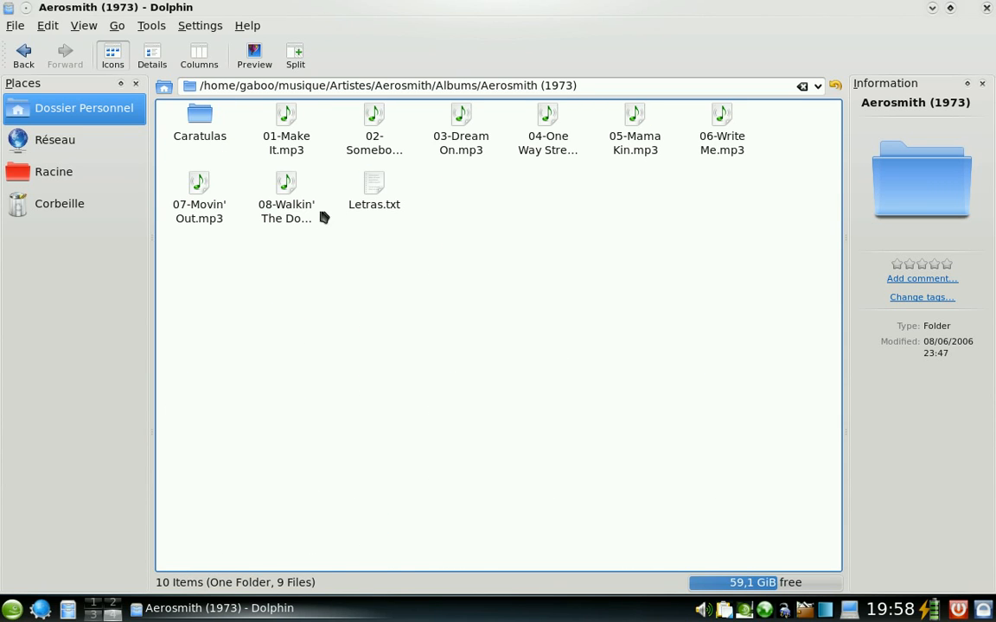
{"action": "left_click", "coordinate": [286, 186]}
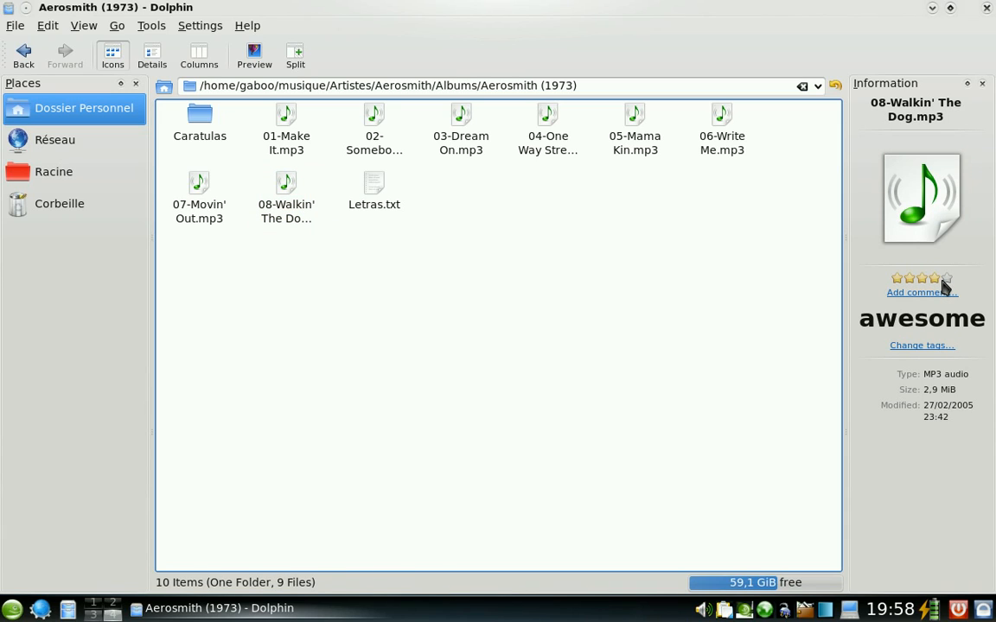
{"action": "left_click", "coordinate": [933, 278]}
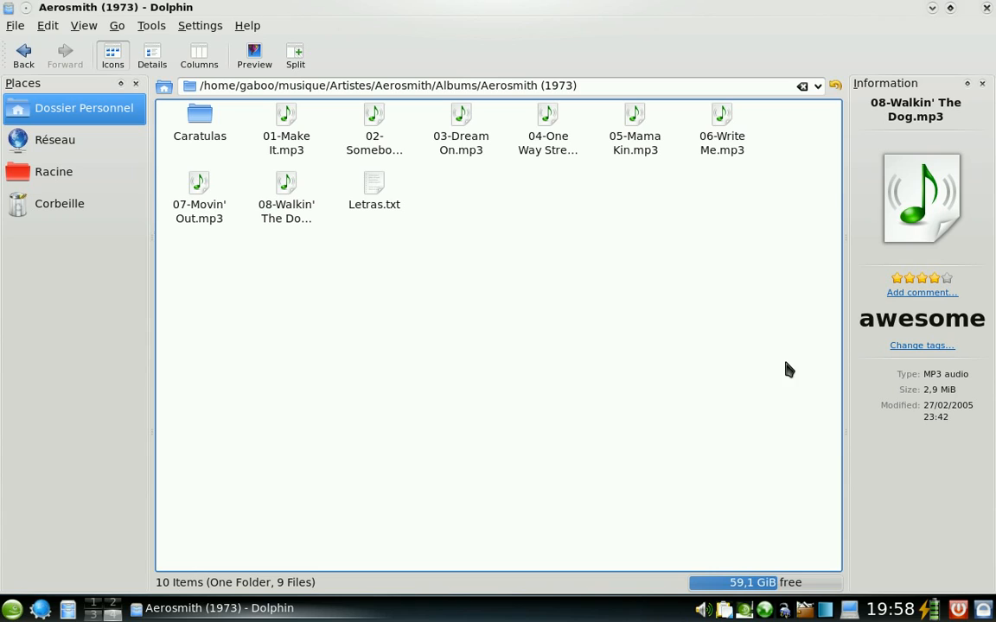
{"action": "mouse_move", "coordinate": [735, 365]}
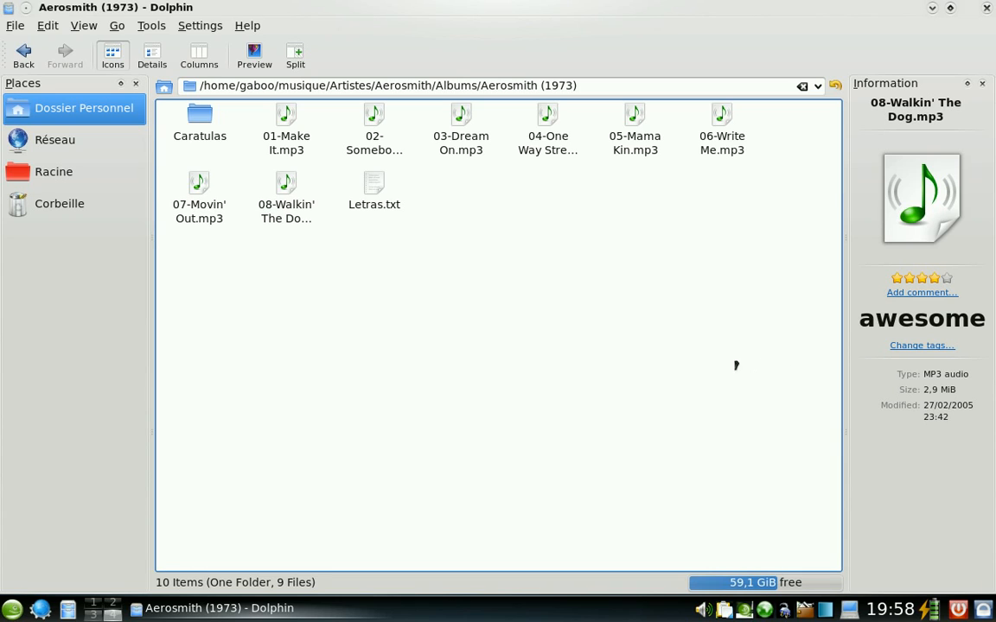
{"action": "mouse_move", "coordinate": [411, 263]}
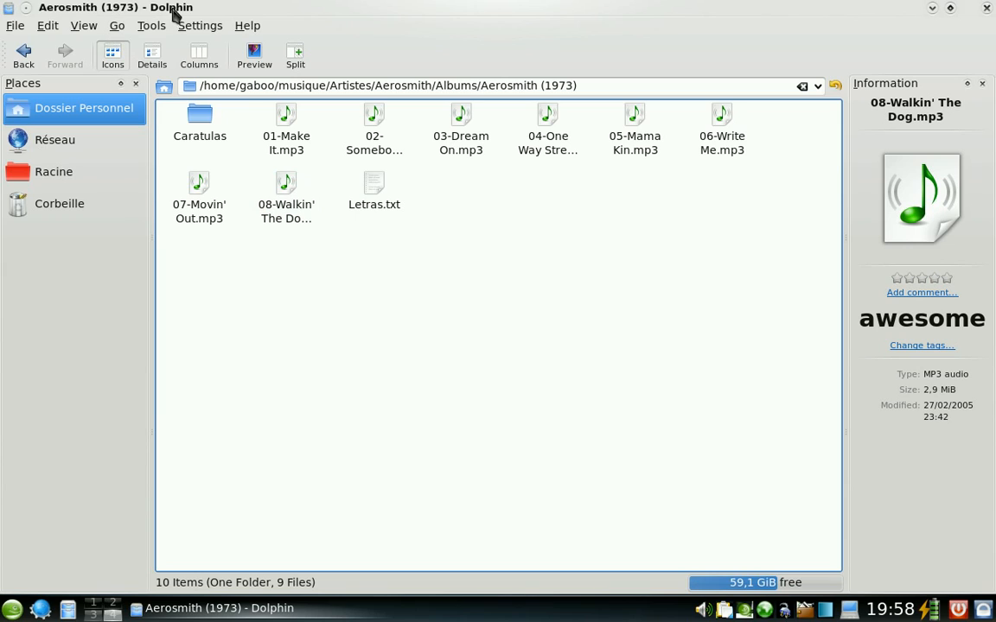
{"action": "mouse_move", "coordinate": [164, 16]}
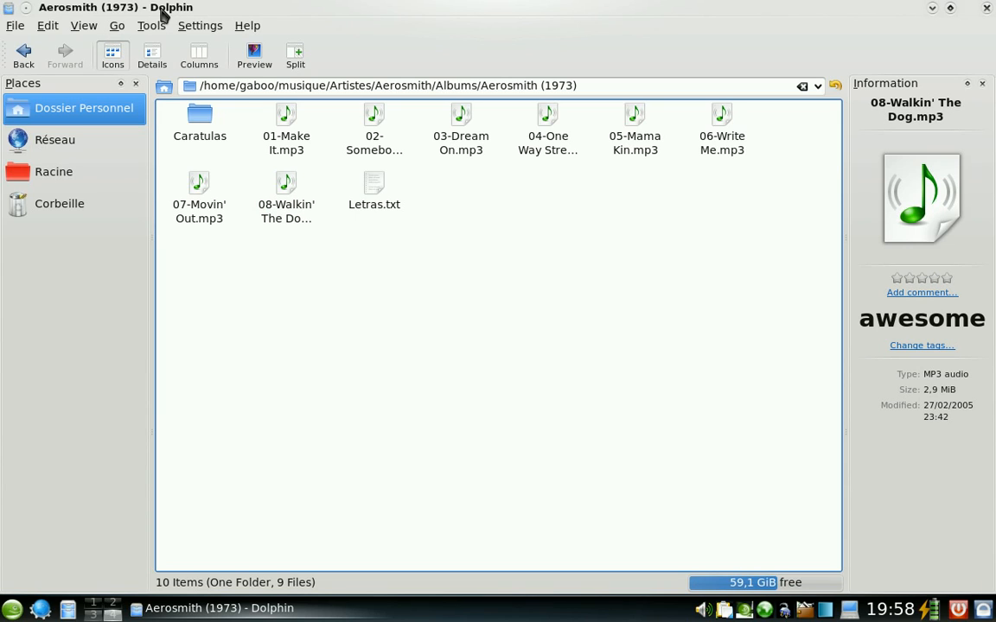
Use the folder tree to go from Artistes to the Aerosmith artist folder.
{"action": "left_click", "coordinate": [83, 25]}
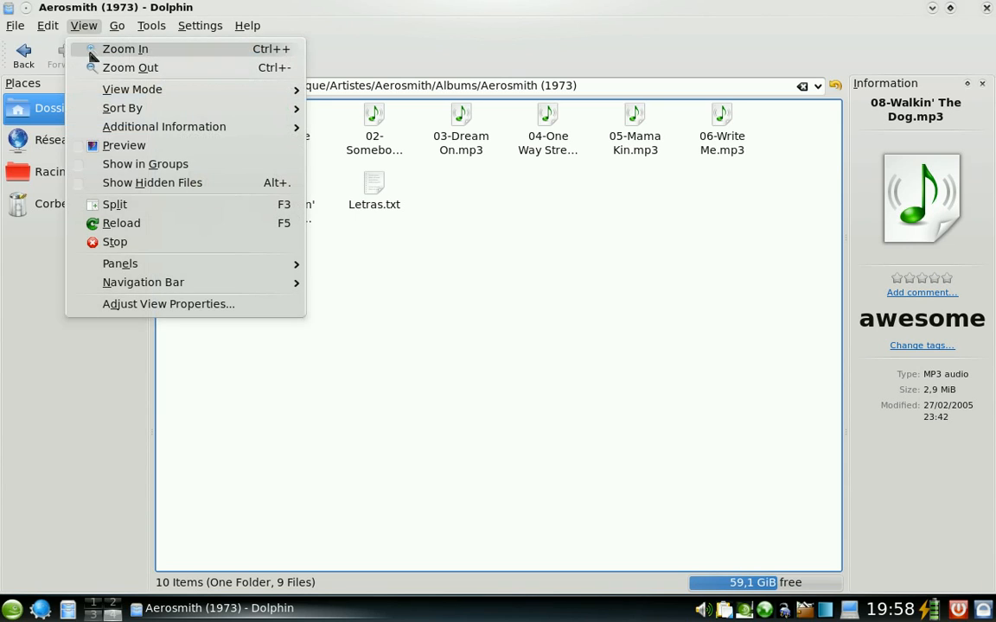
{"action": "mouse_move", "coordinate": [120, 263]}
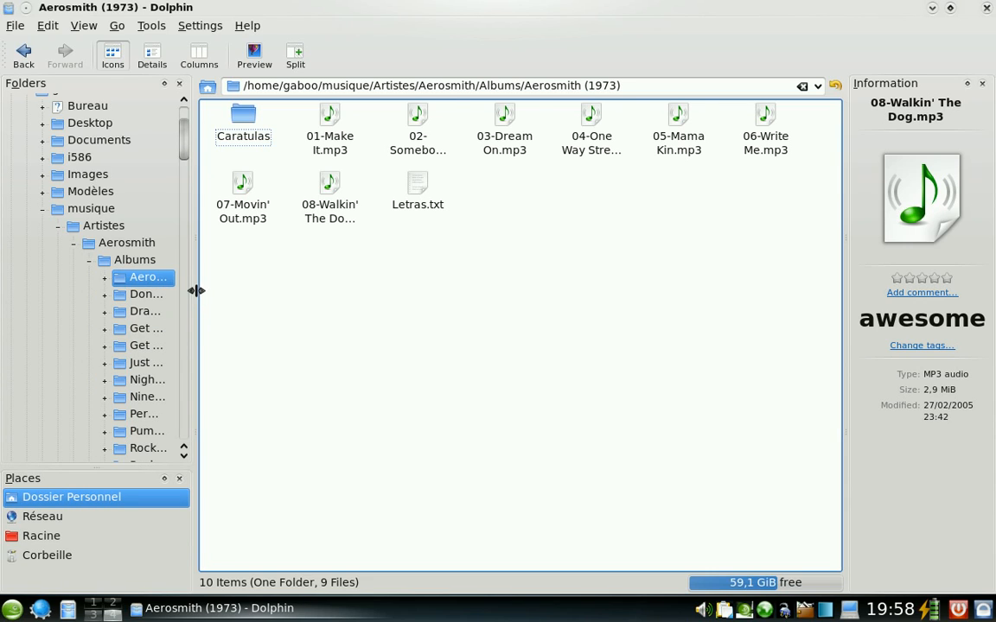
{"action": "left_click", "coordinate": [103, 226]}
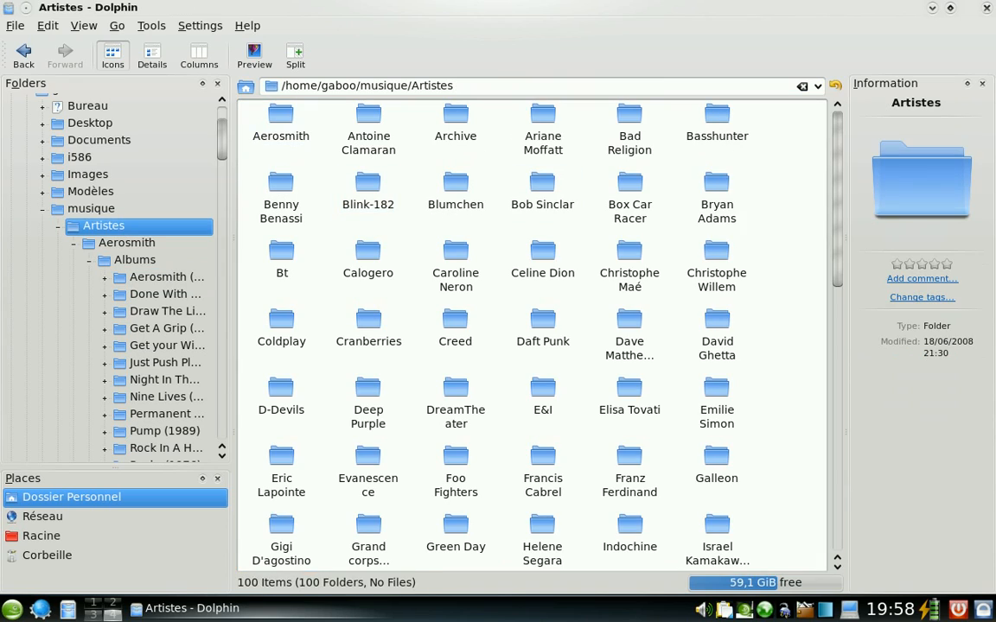
{"action": "left_click", "coordinate": [126, 243]}
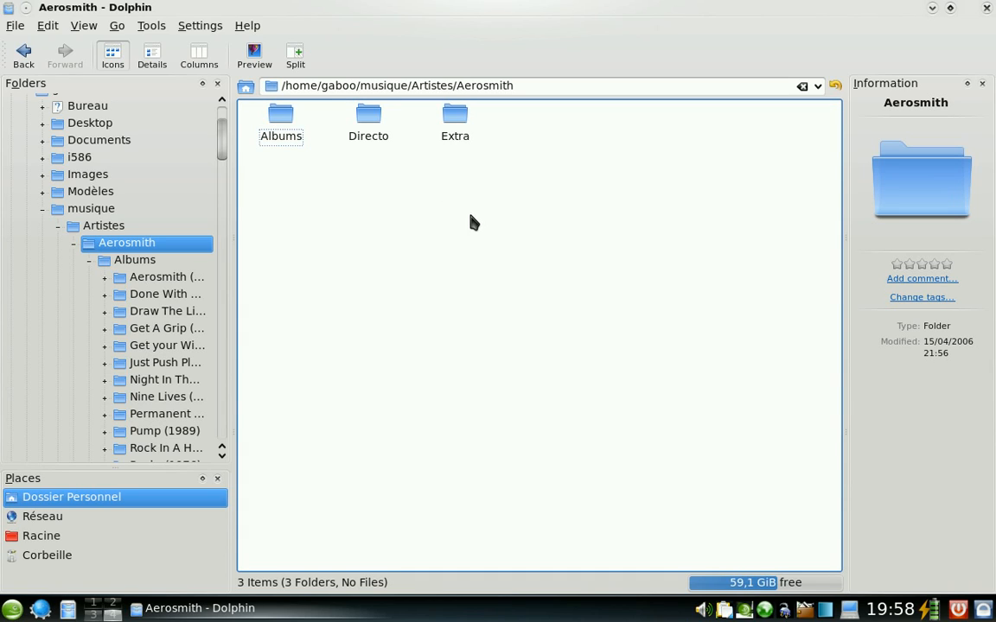
{"action": "left_click", "coordinate": [280, 116]}
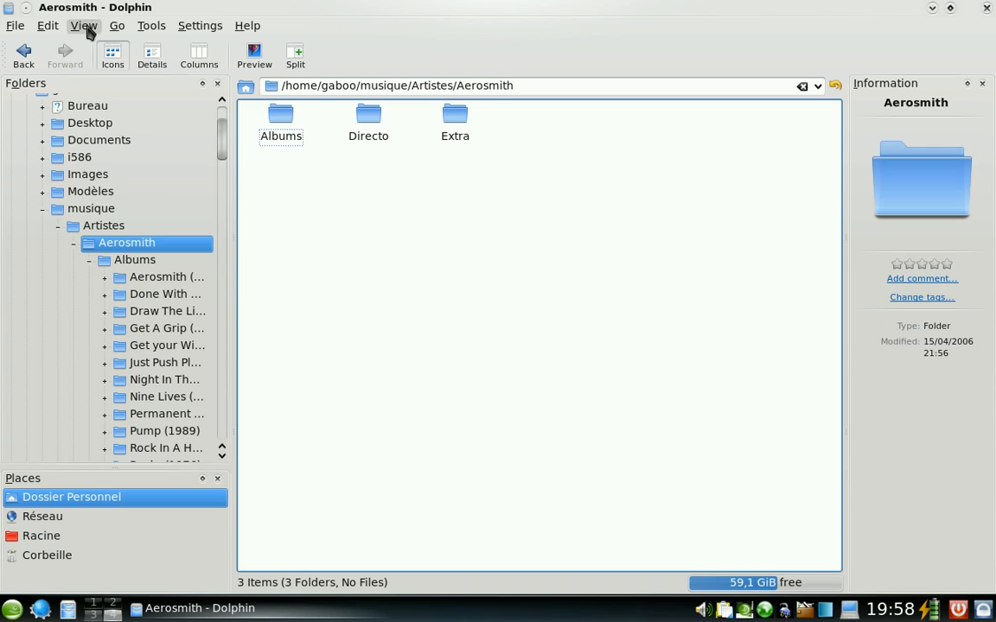
{"action": "left_click", "coordinate": [83, 25]}
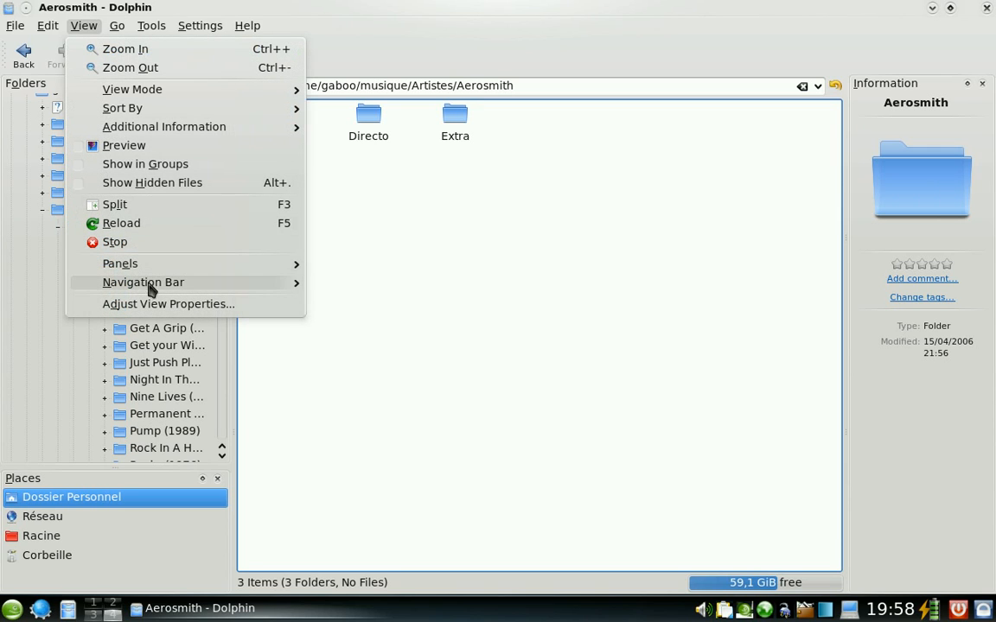
{"action": "left_click", "coordinate": [120, 263]}
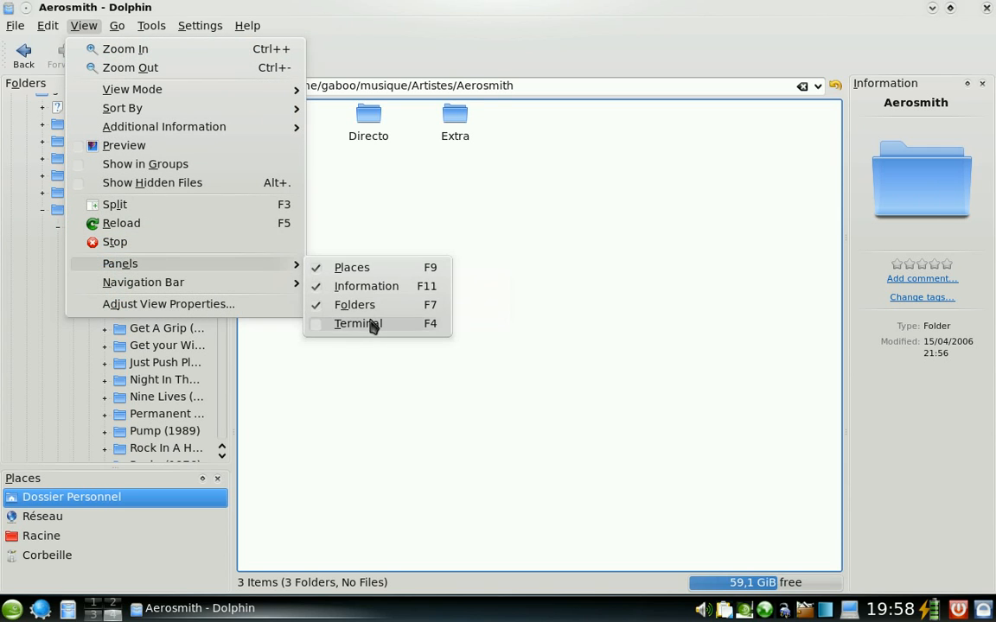
{"action": "left_click", "coordinate": [357, 323]}
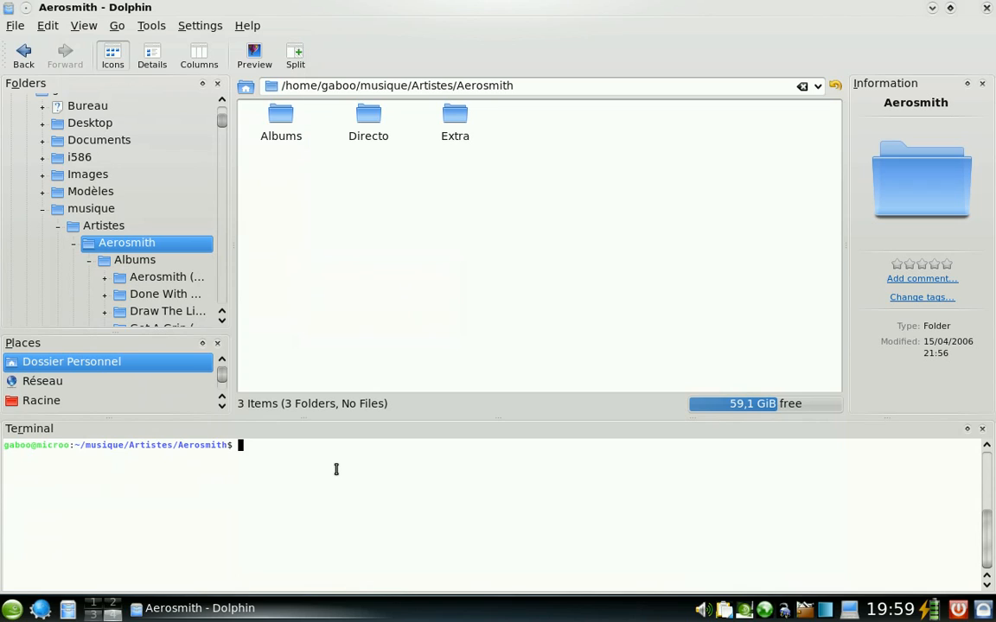
{"action": "type", "text": "cd"}
{"action": "type", "text": "echo \"i lobve kde "}
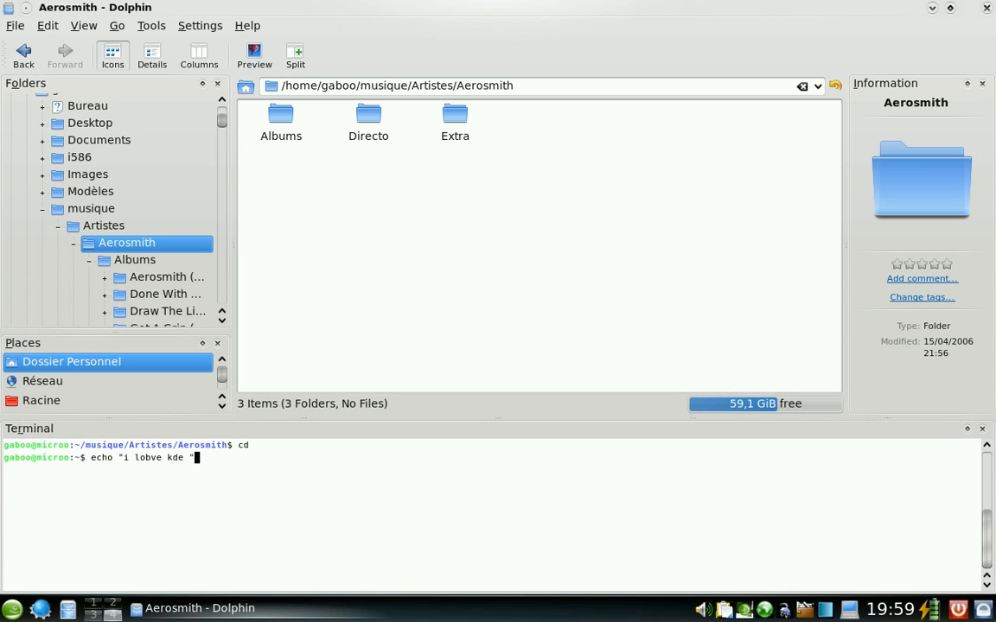
{"action": "type", "text": ">"}
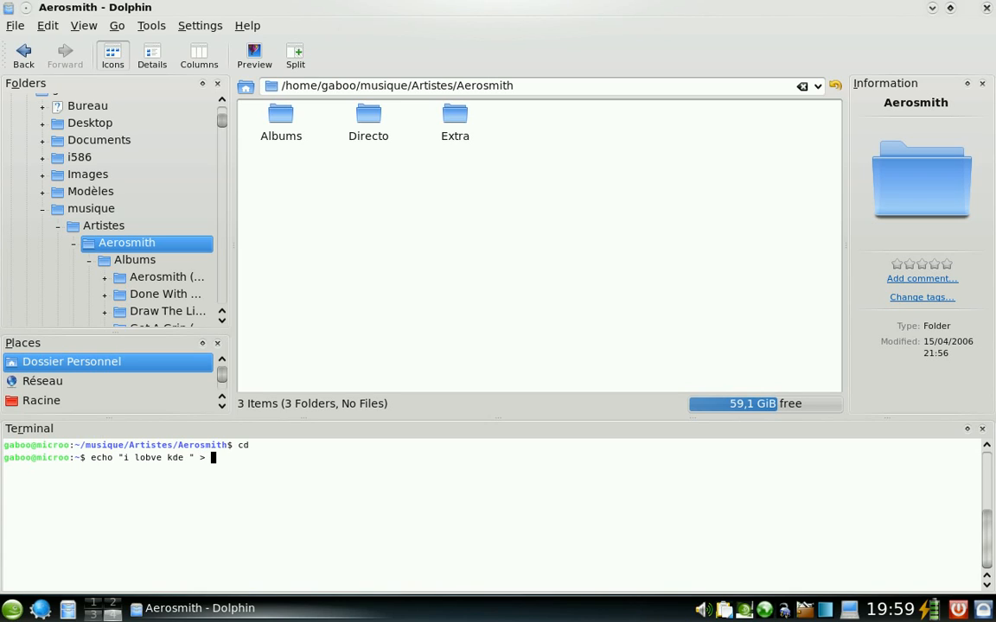
{"action": "type", "text": "/dev/nu"}
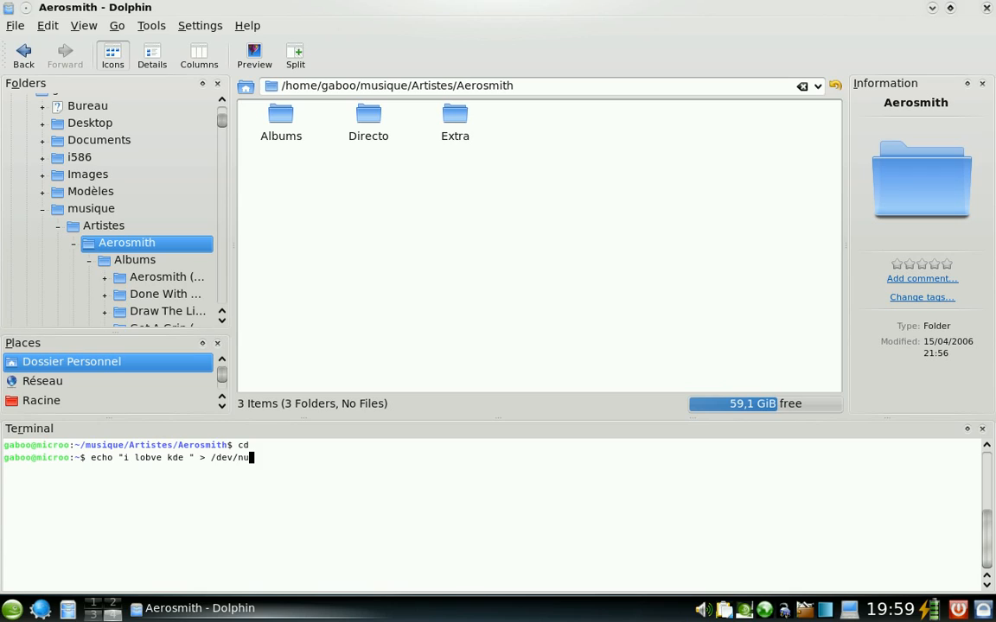
{"action": "key", "text": "Return"}
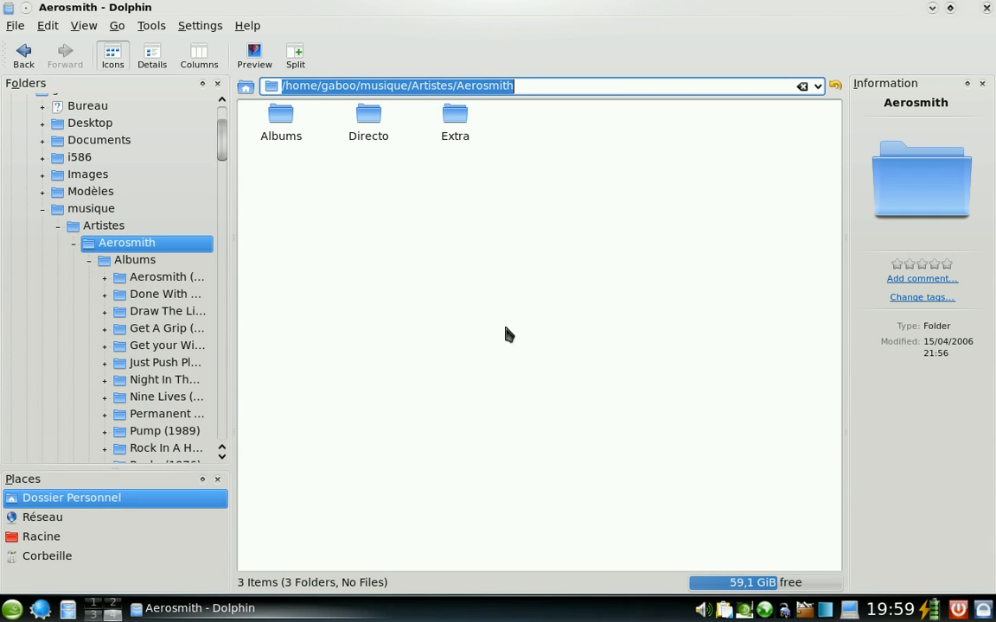
Enable Show tooltips on Dolphin's View Modes preferences page and confirm.
{"action": "left_click", "coordinate": [199, 26]}
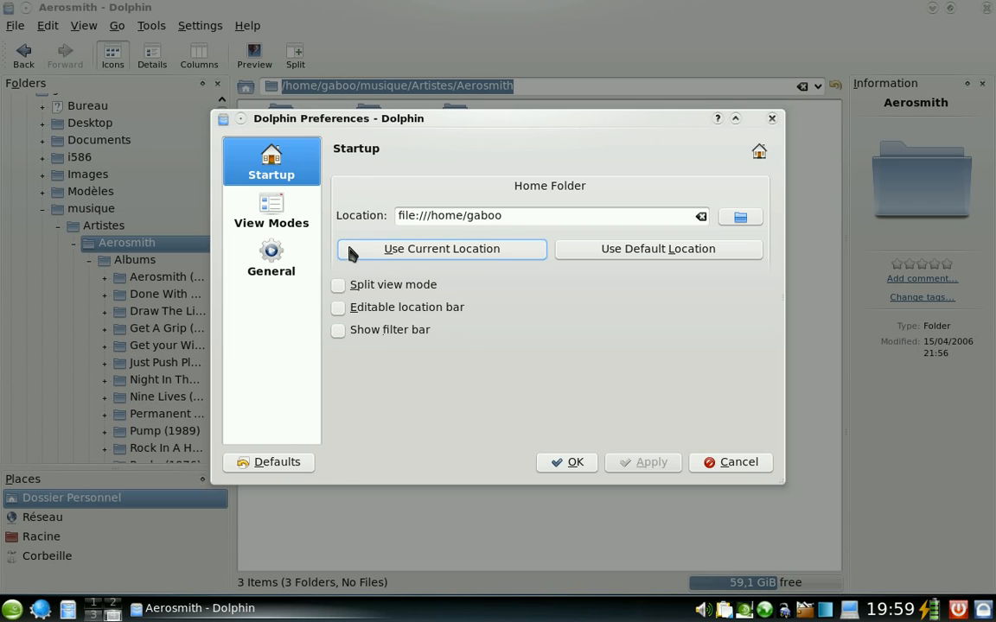
{"action": "left_click", "coordinate": [271, 210]}
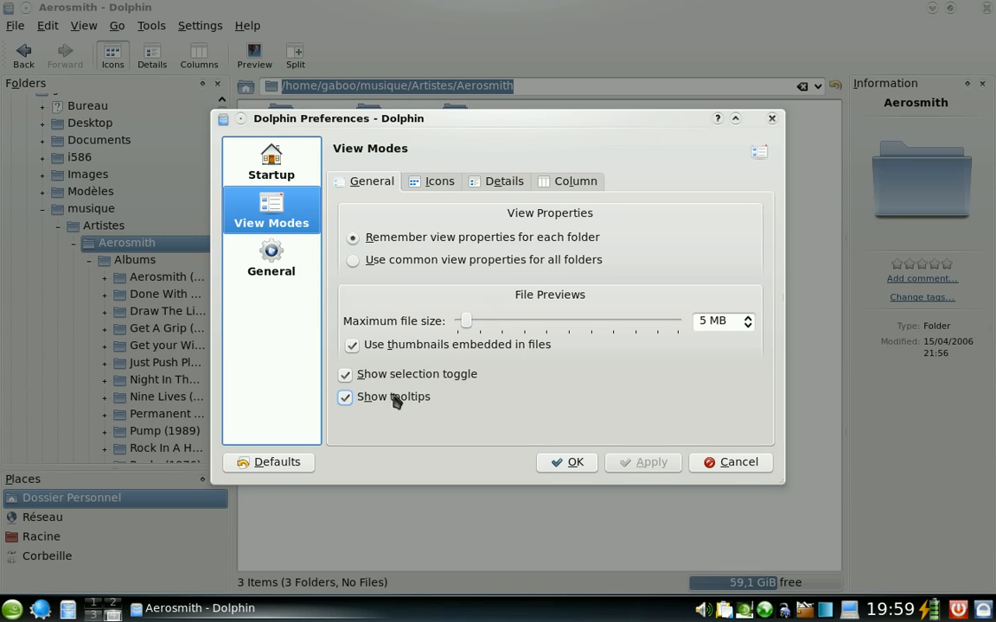
{"action": "mouse_move", "coordinate": [390, 404]}
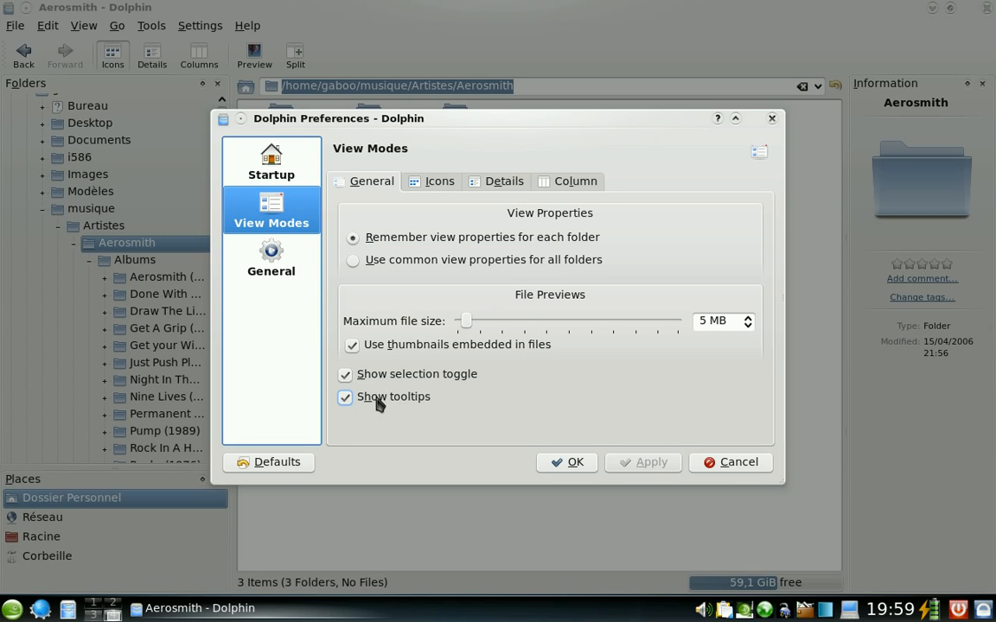
{"action": "mouse_move", "coordinate": [389, 408]}
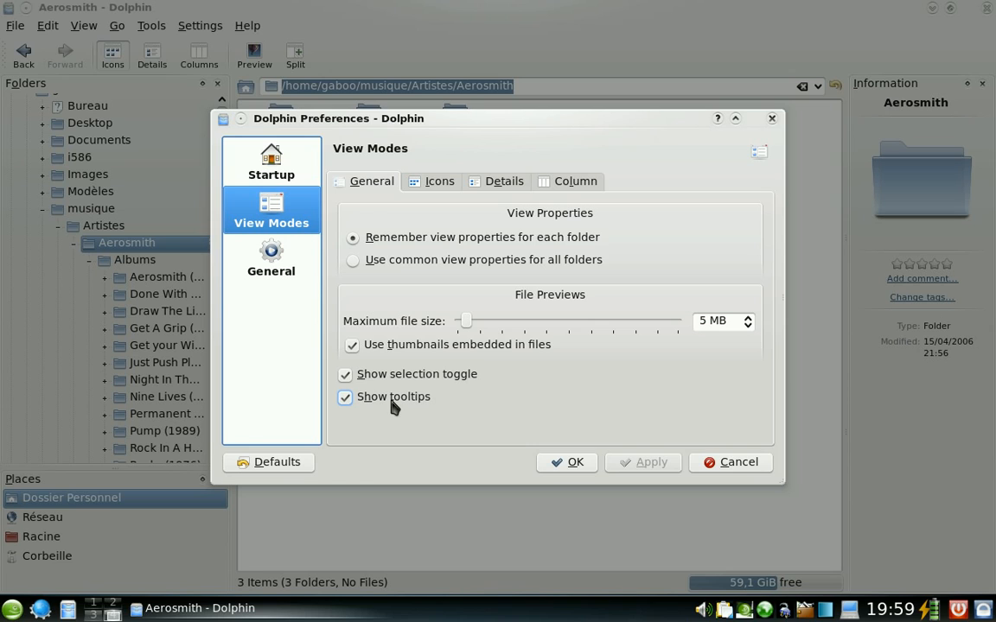
{"action": "mouse_move", "coordinate": [371, 406]}
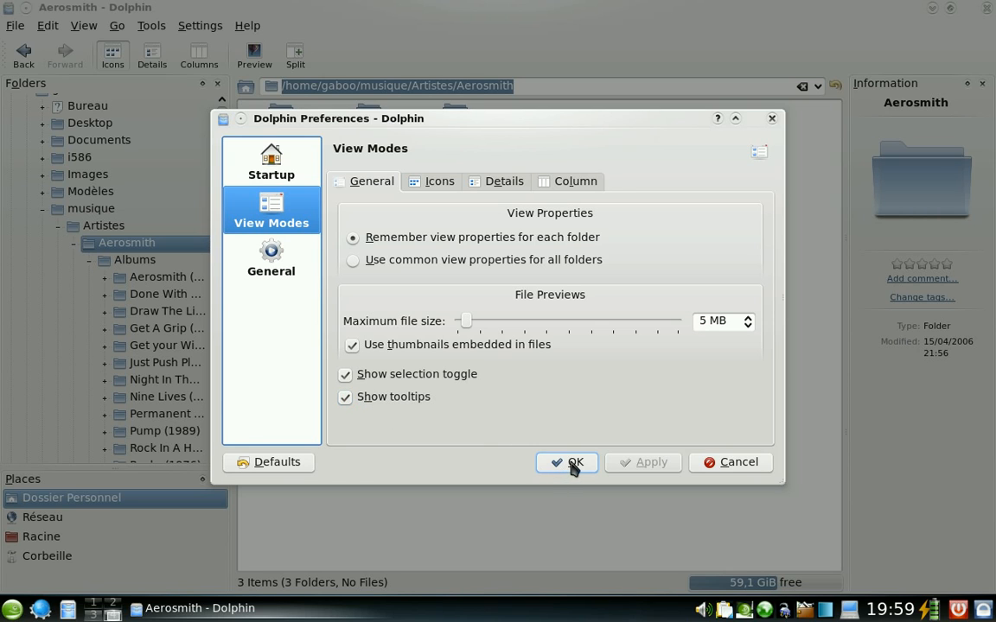
{"action": "left_click", "coordinate": [566, 462]}
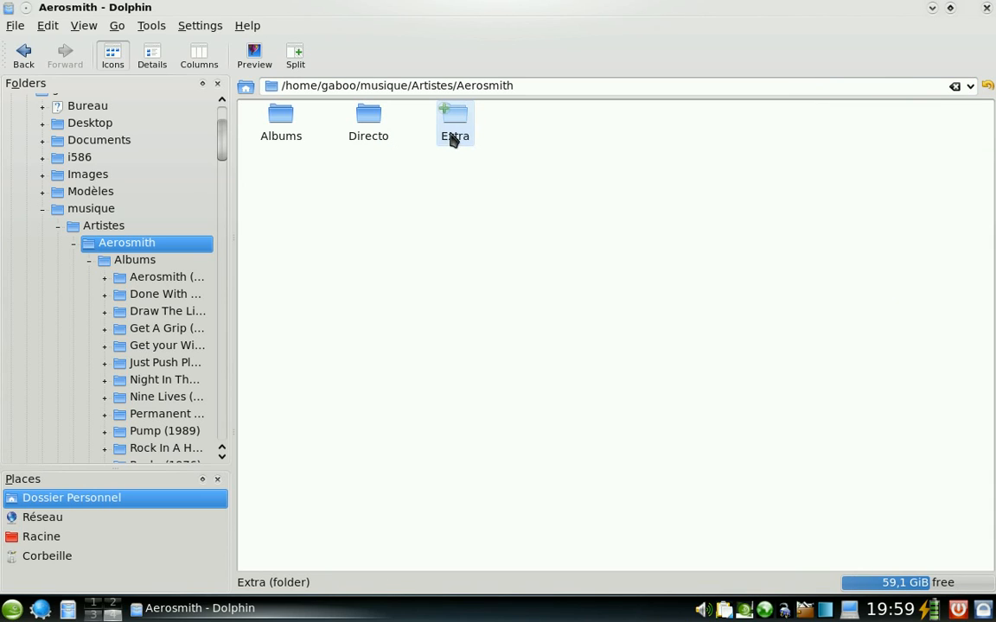
{"action": "mouse_move", "coordinate": [368, 124]}
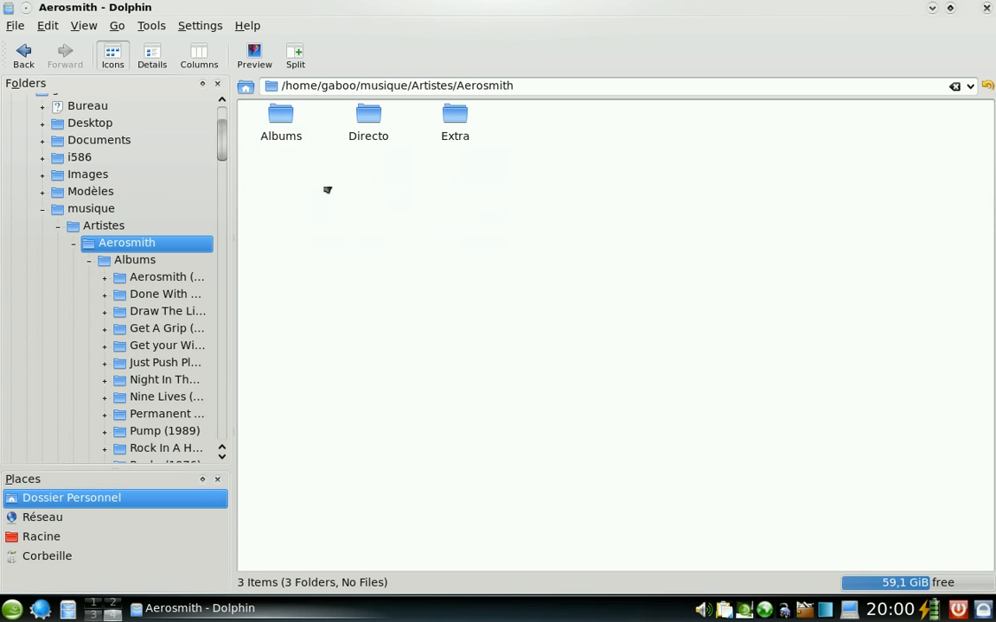
Bring up the General page of Dolphin's preferences.
{"action": "left_click", "coordinate": [200, 25]}
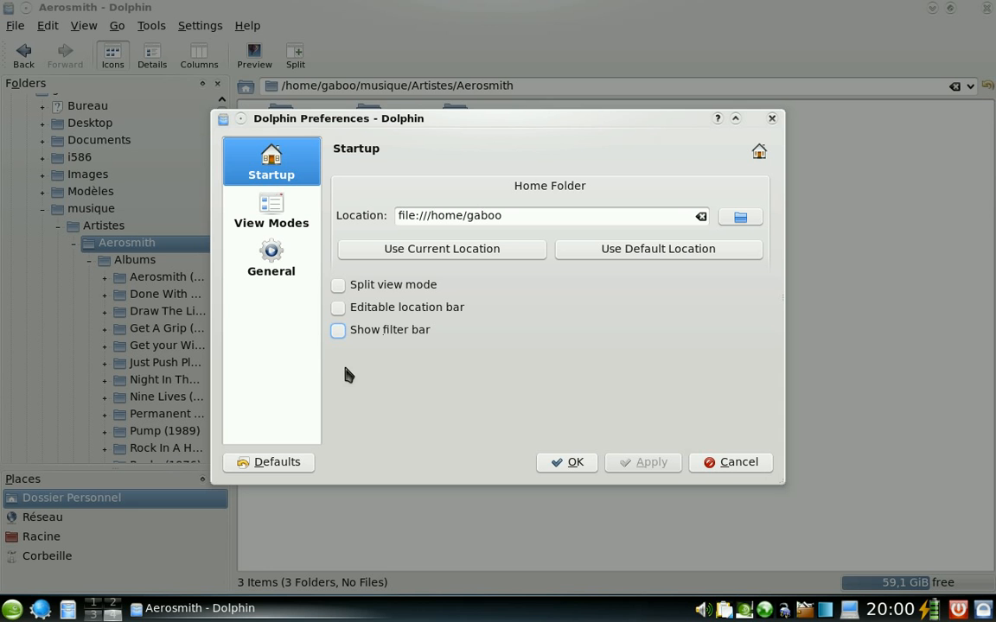
{"action": "left_click", "coordinate": [271, 257]}
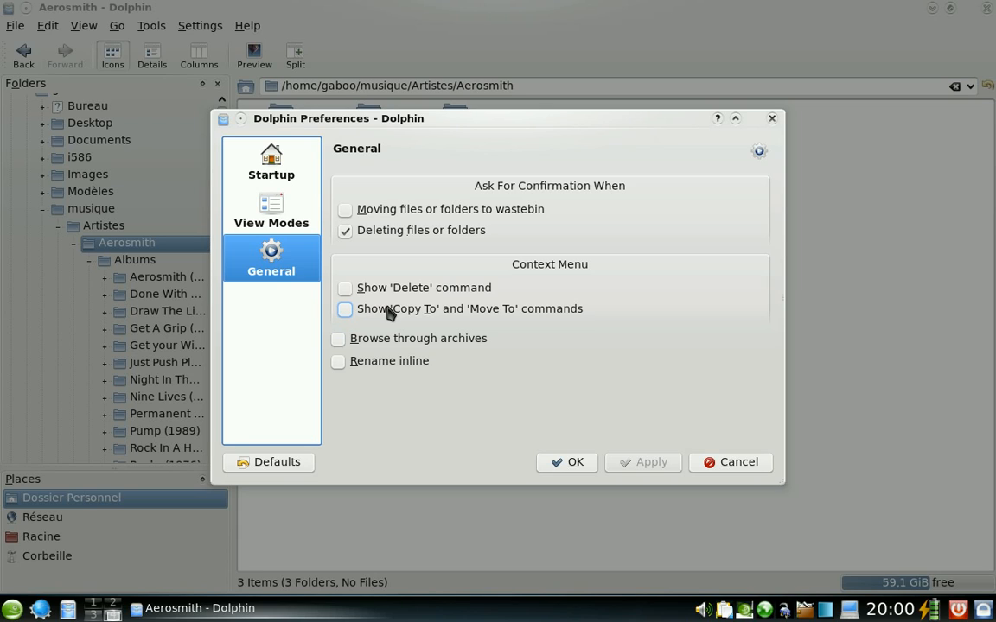
{"action": "mouse_move", "coordinate": [407, 313]}
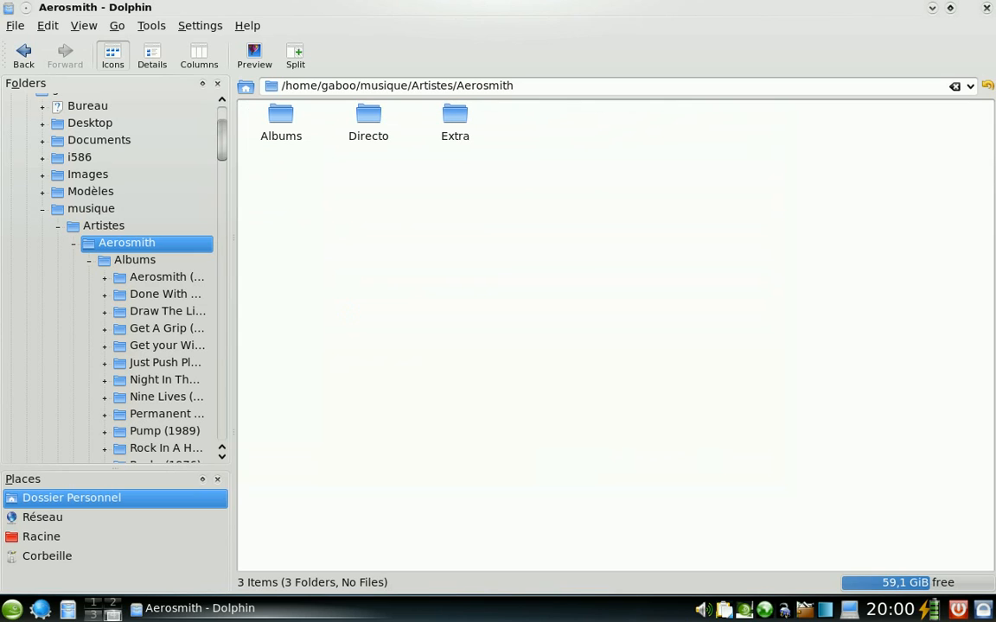
{"action": "mouse_move", "coordinate": [368, 121]}
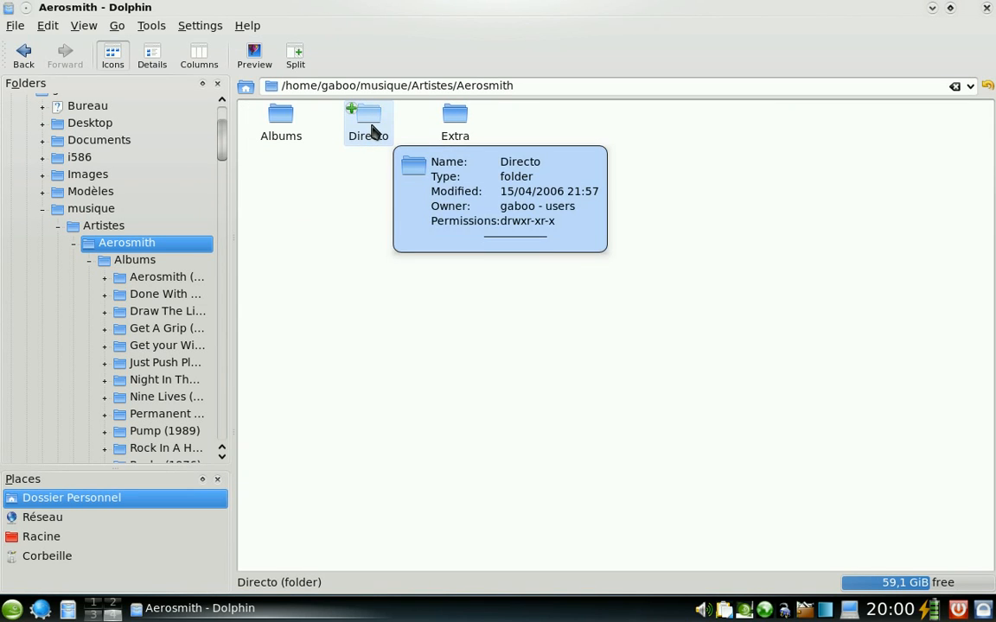
{"action": "right_click", "coordinate": [368, 121]}
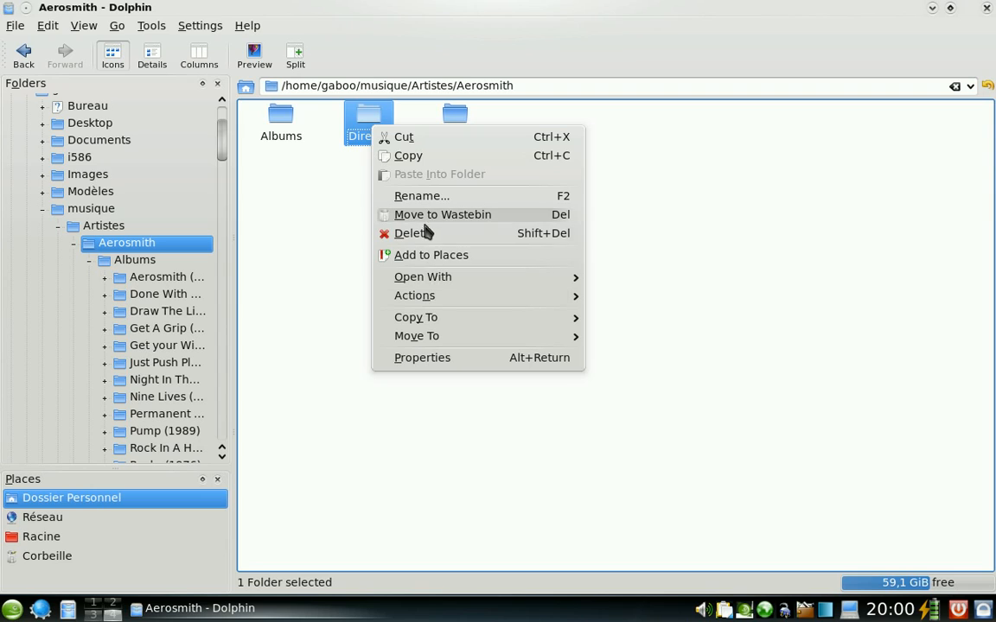
{"action": "mouse_move", "coordinate": [416, 318]}
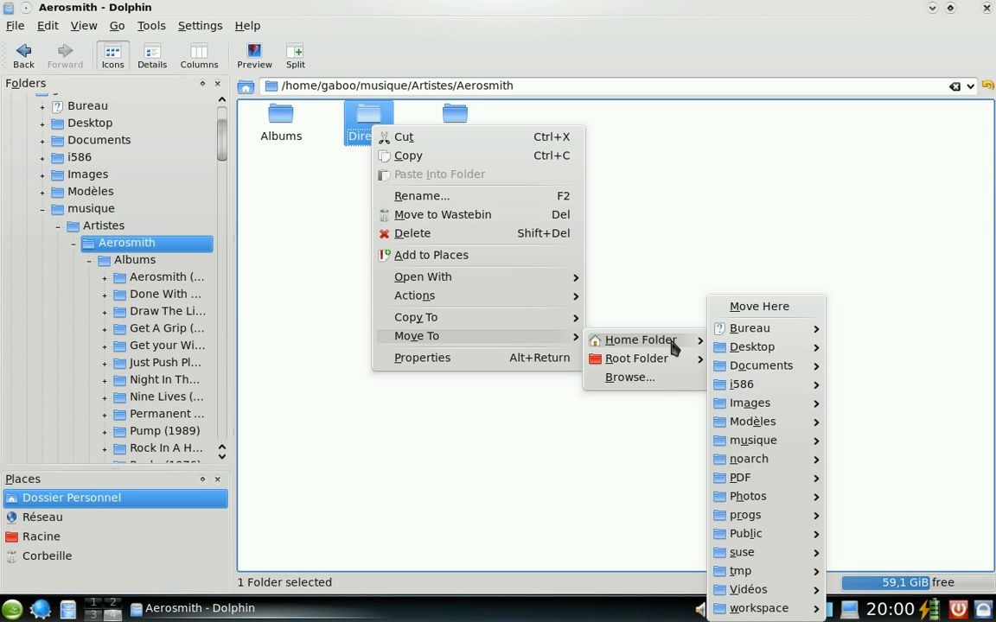
{"action": "mouse_move", "coordinate": [639, 339]}
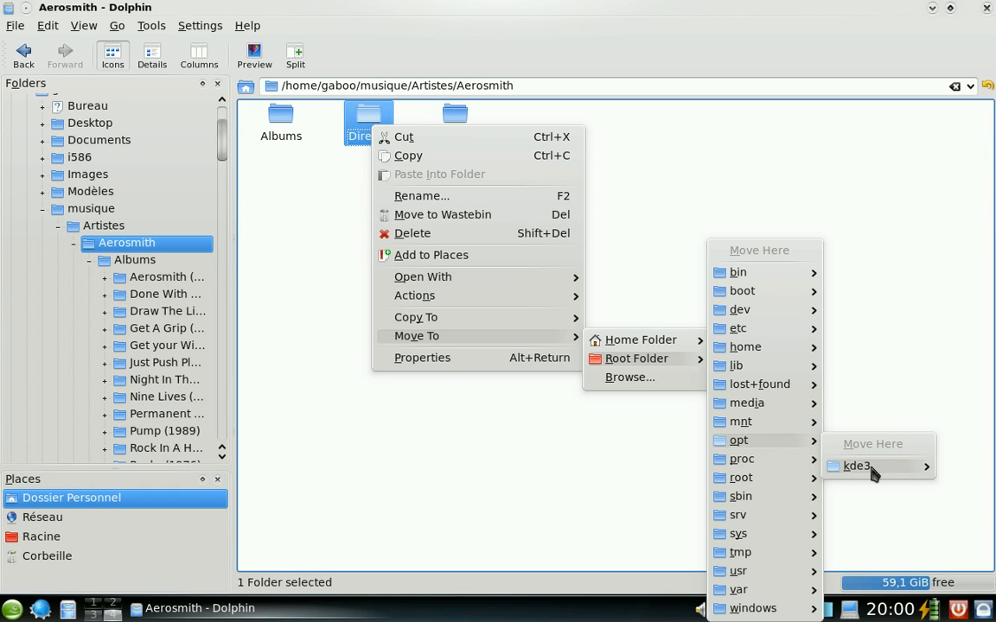
{"action": "mouse_move", "coordinate": [855, 466]}
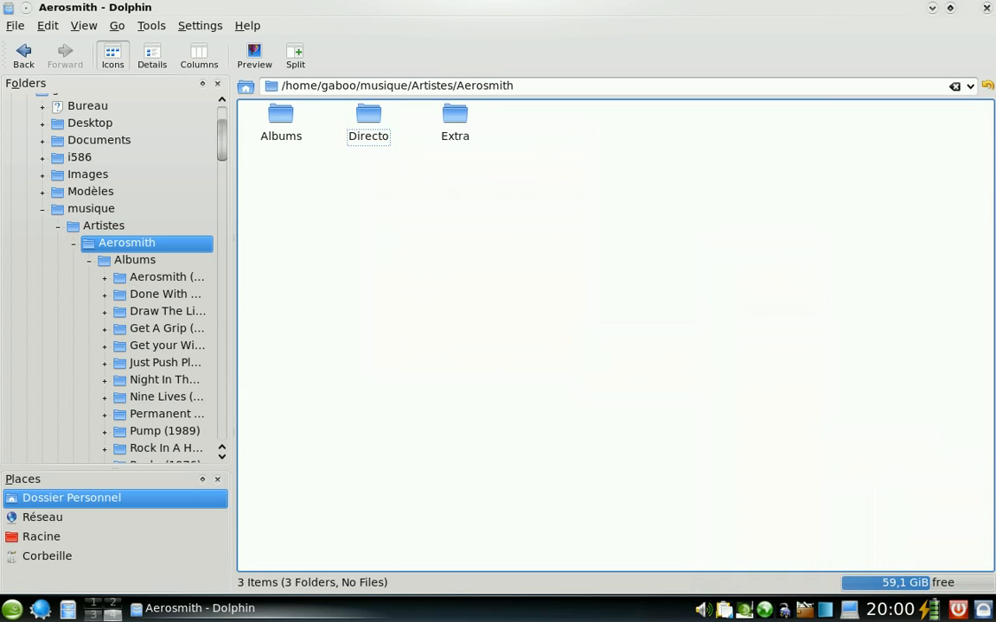
{"action": "mouse_move", "coordinate": [343, 354]}
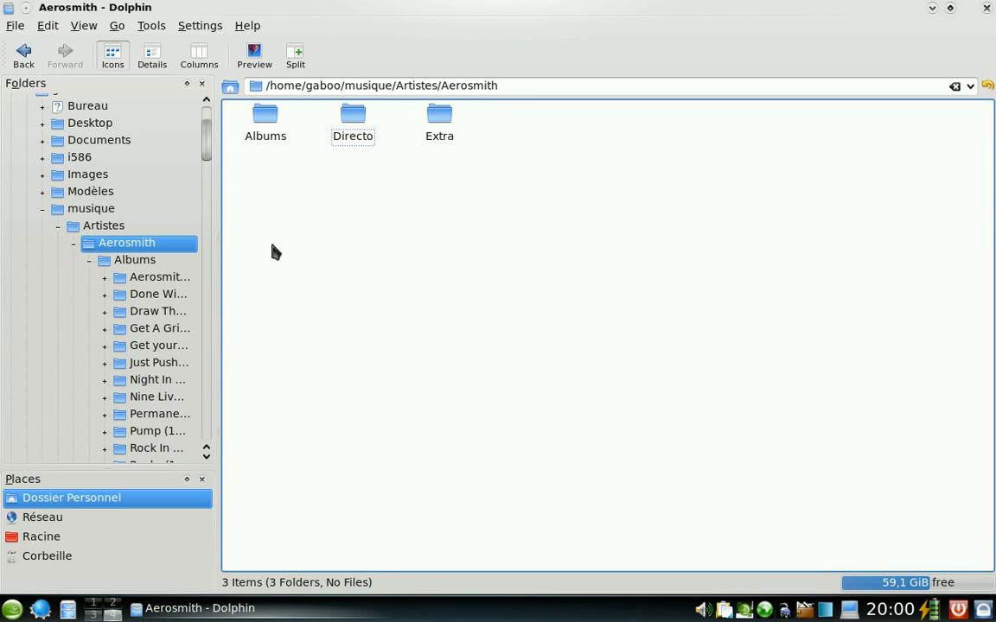
{"action": "mouse_move", "coordinate": [313, 264]}
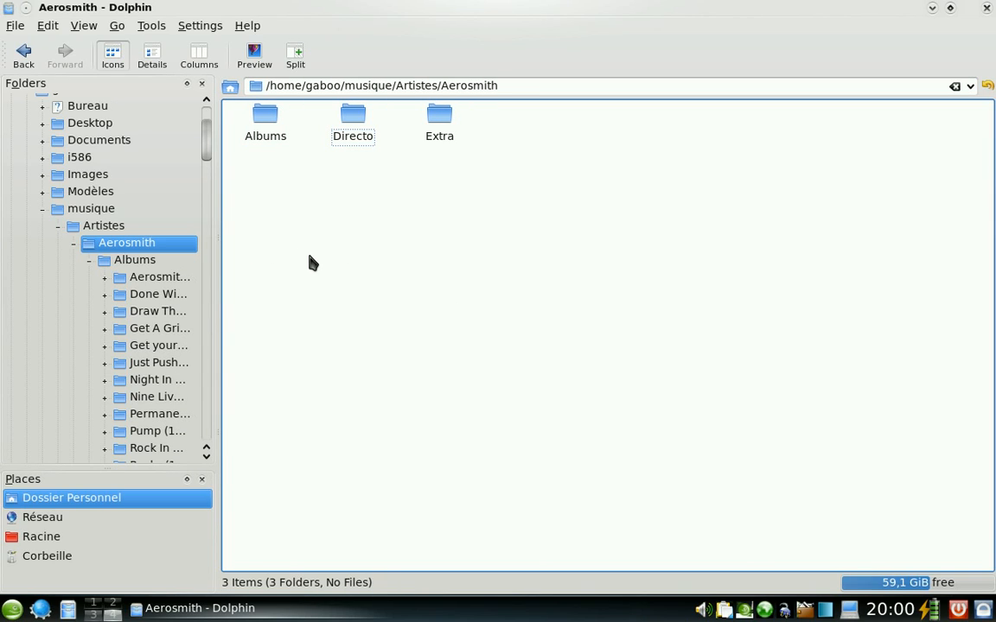
{"action": "mouse_move", "coordinate": [337, 266]}
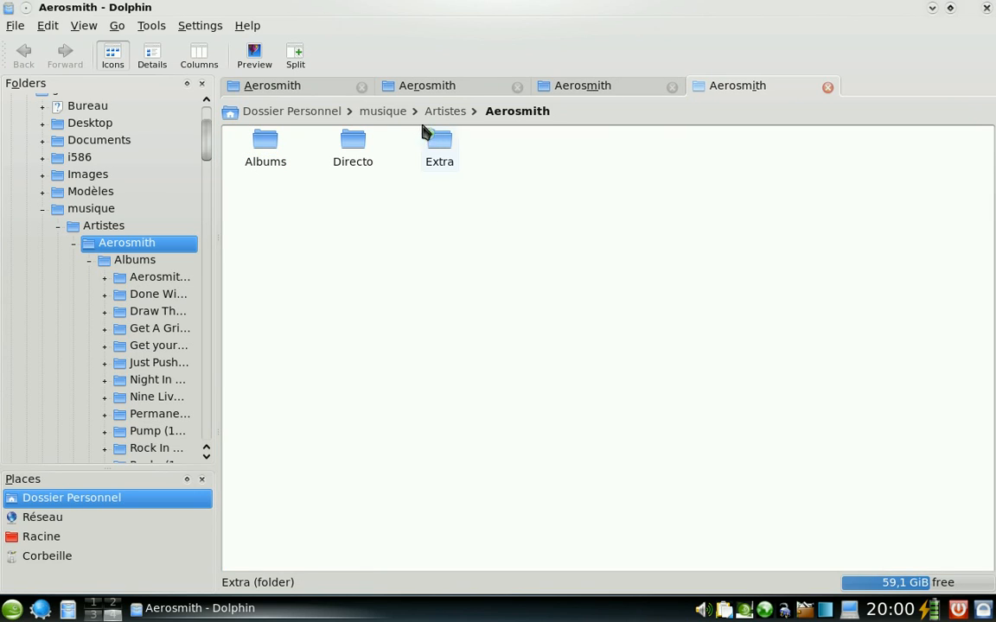
Switch through the Documents, Caratulas and Aerosmith tabs, ending on Aerosmith.
{"action": "left_click", "coordinate": [98, 139]}
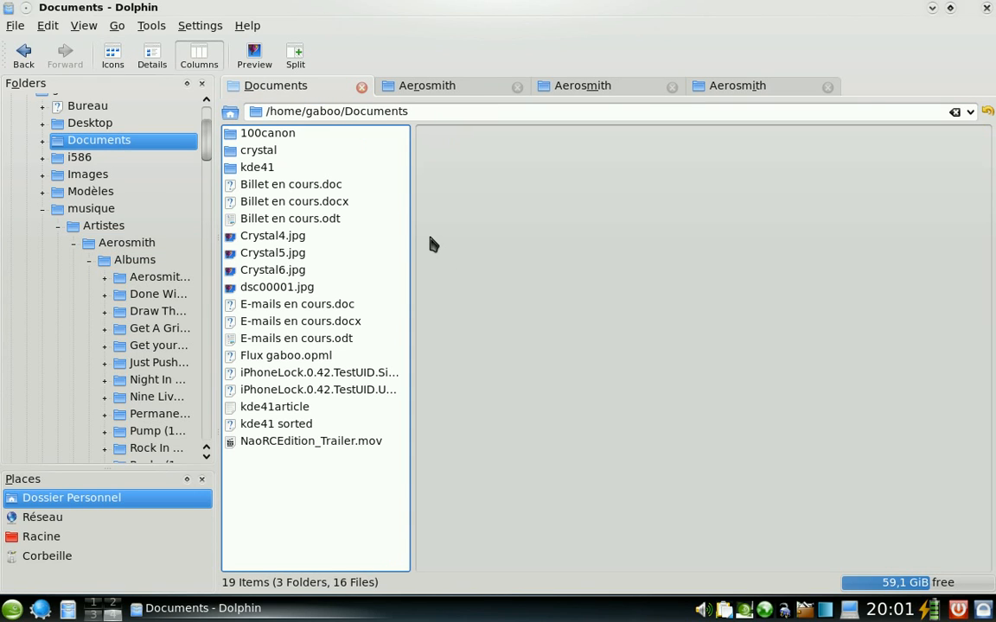
{"action": "mouse_move", "coordinate": [425, 273]}
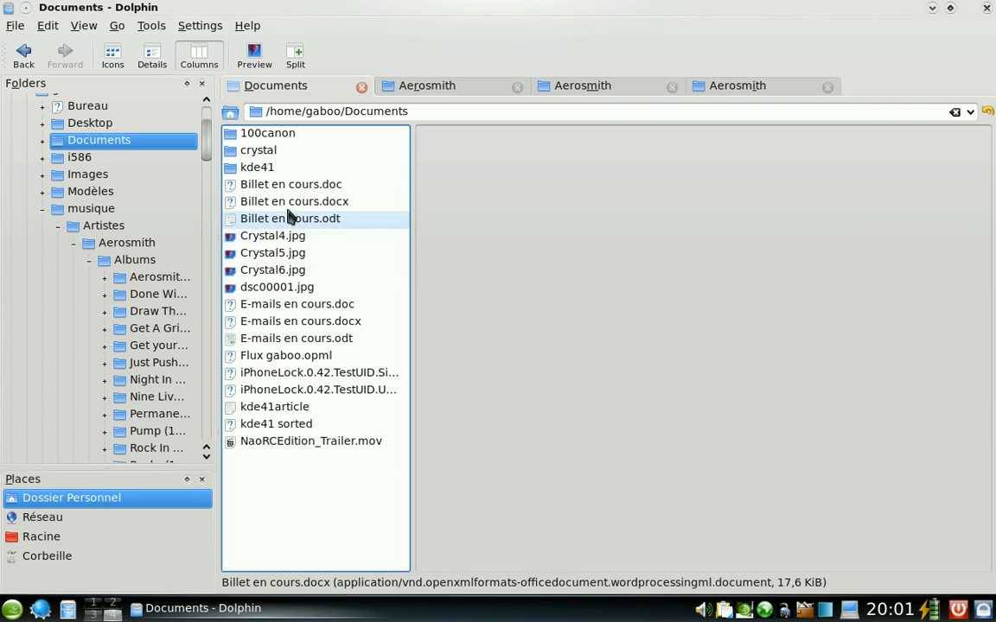
{"action": "left_click", "coordinate": [427, 85]}
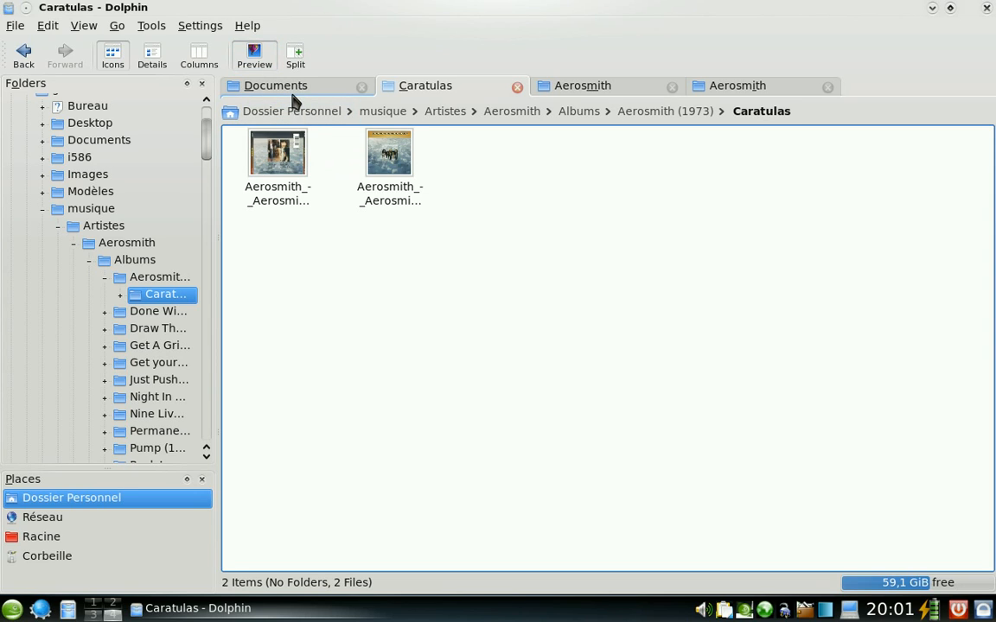
{"action": "left_click", "coordinate": [583, 84]}
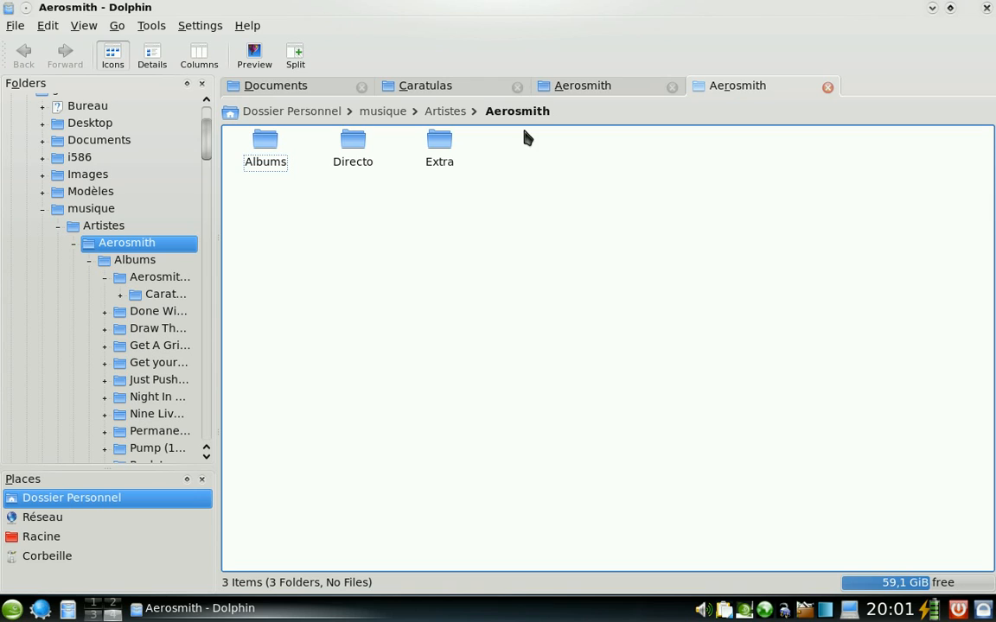
{"action": "left_click", "coordinate": [275, 85]}
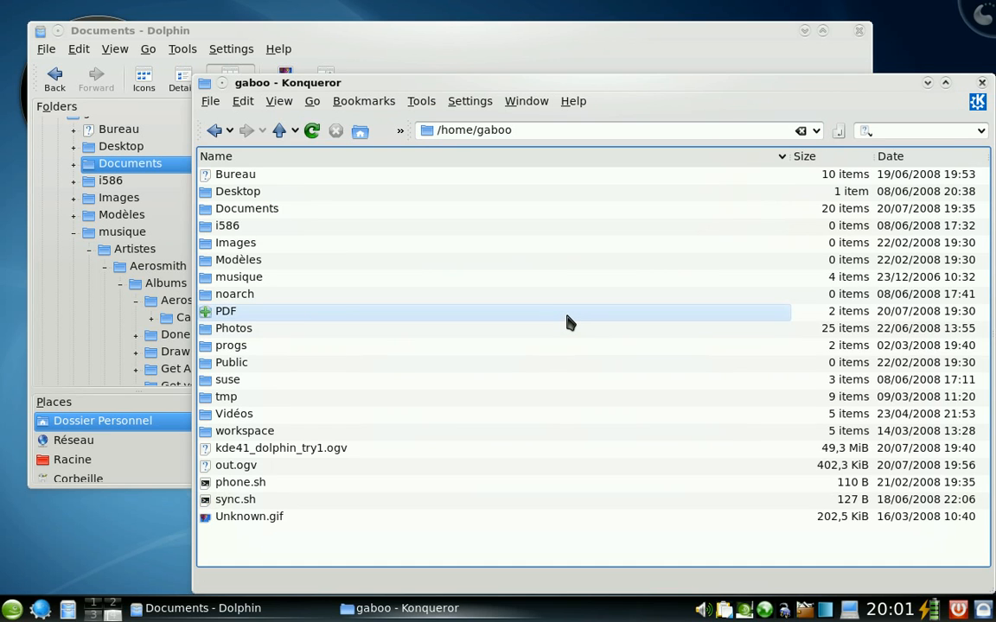
{"action": "mouse_move", "coordinate": [354, 277]}
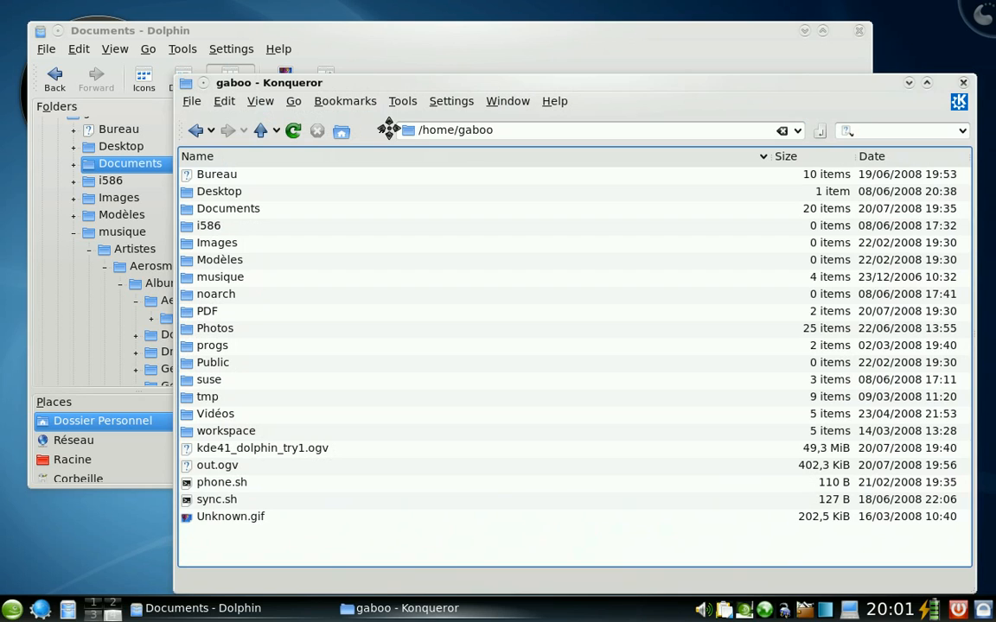
In Konqueror, browse musique's Copy To destinations, then view the Settings menu.
{"action": "left_click", "coordinate": [219, 191]}
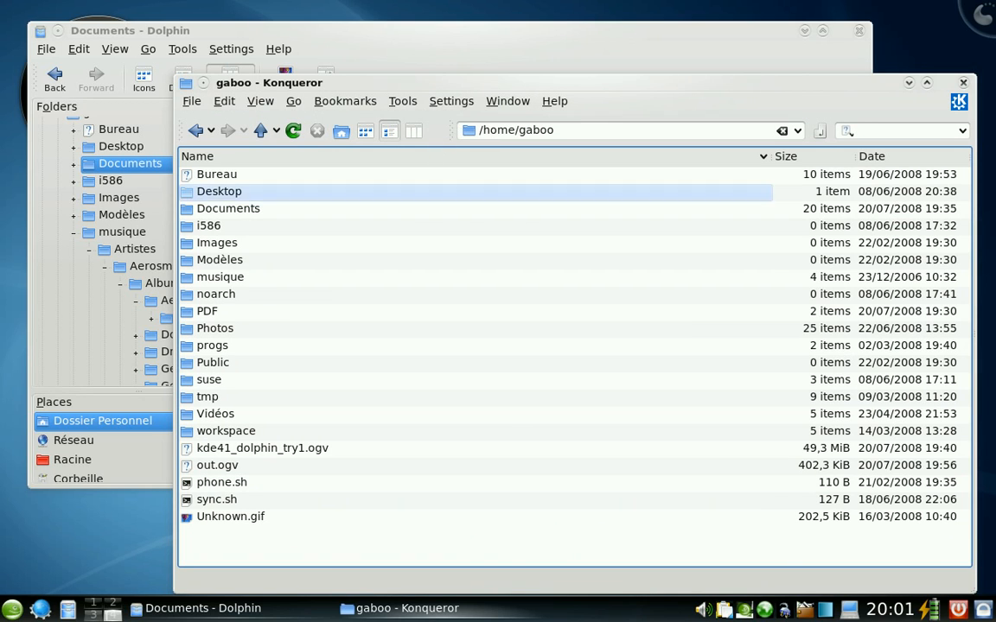
{"action": "right_click", "coordinate": [221, 276]}
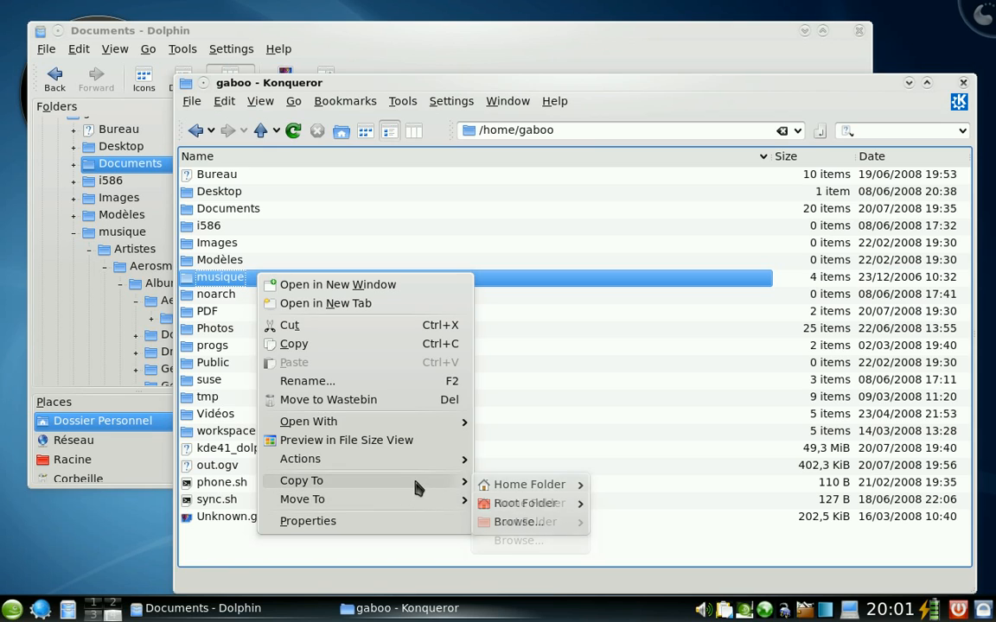
{"action": "mouse_move", "coordinate": [529, 484]}
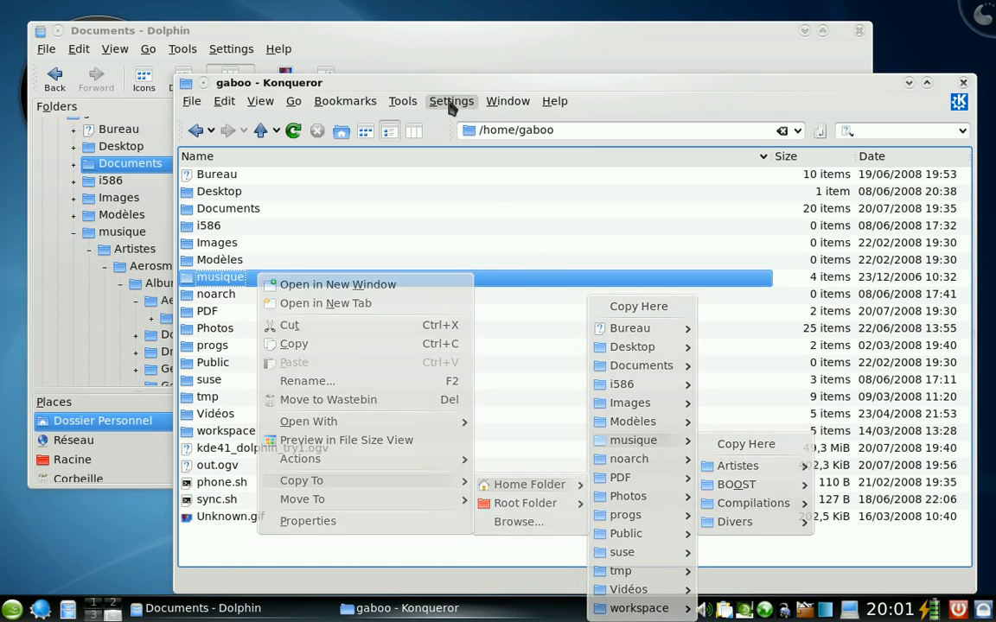
{"action": "left_click", "coordinate": [451, 101]}
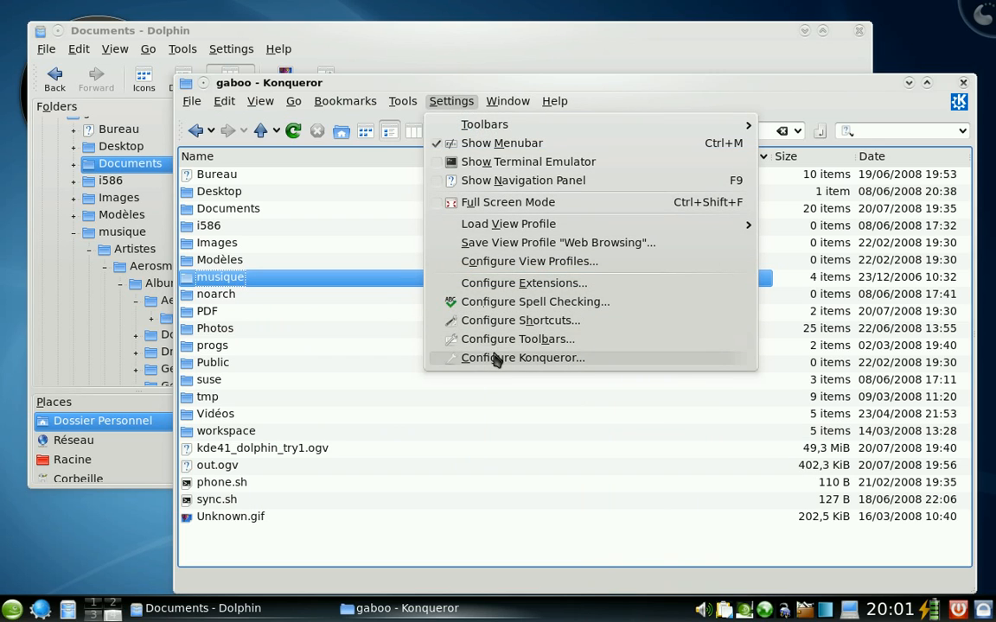
{"action": "left_click", "coordinate": [521, 357]}
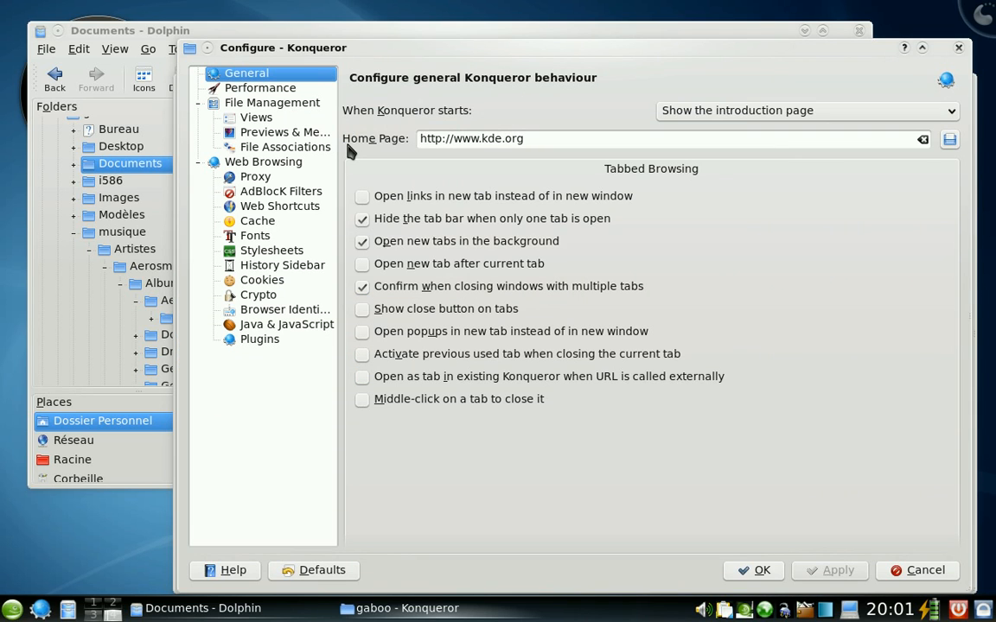
{"action": "left_click", "coordinate": [256, 117]}
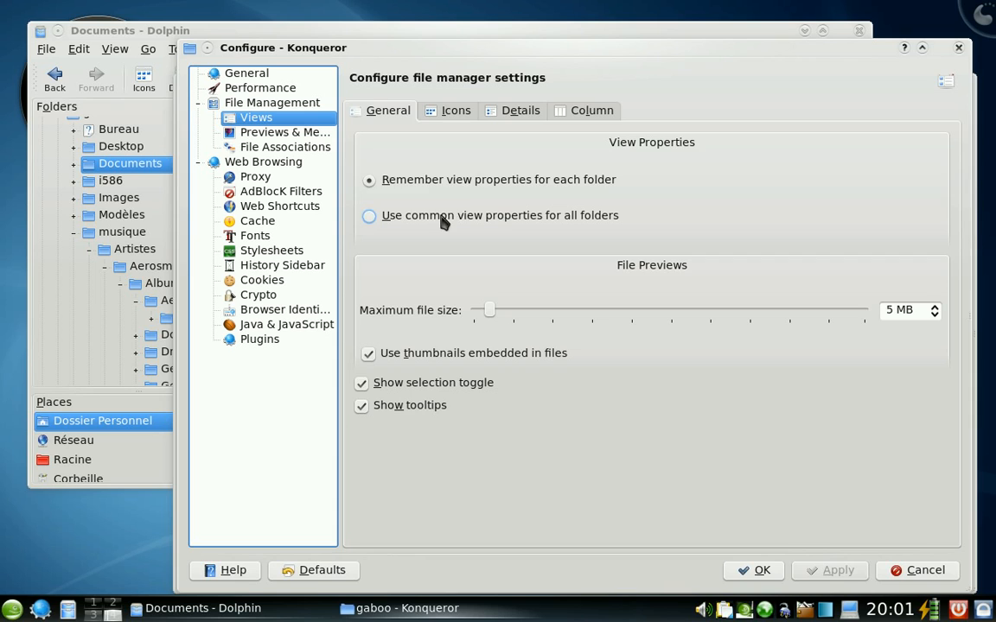
{"action": "left_click", "coordinate": [592, 110]}
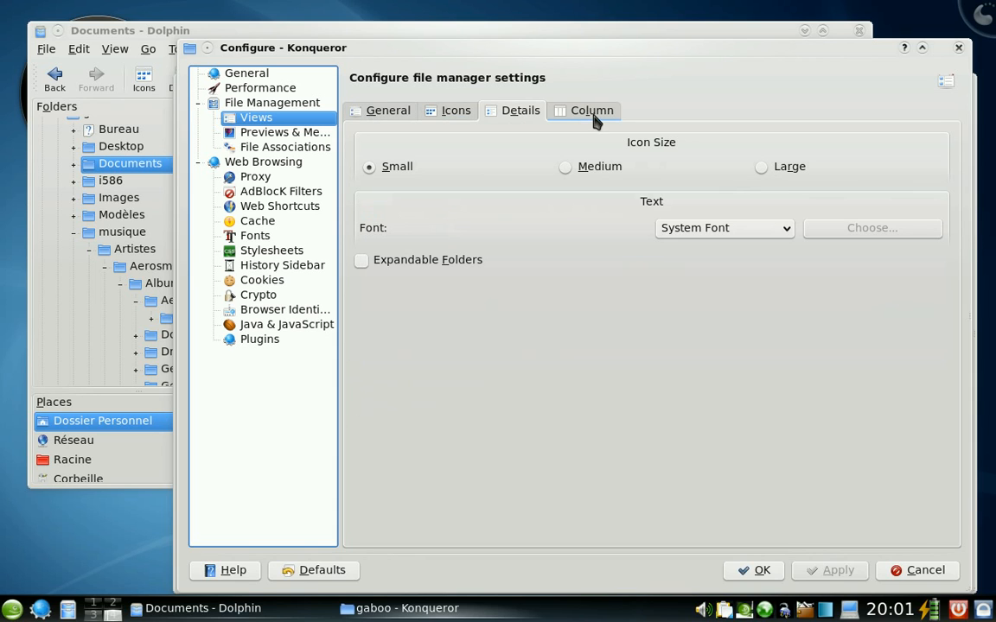
{"action": "left_click", "coordinate": [285, 132]}
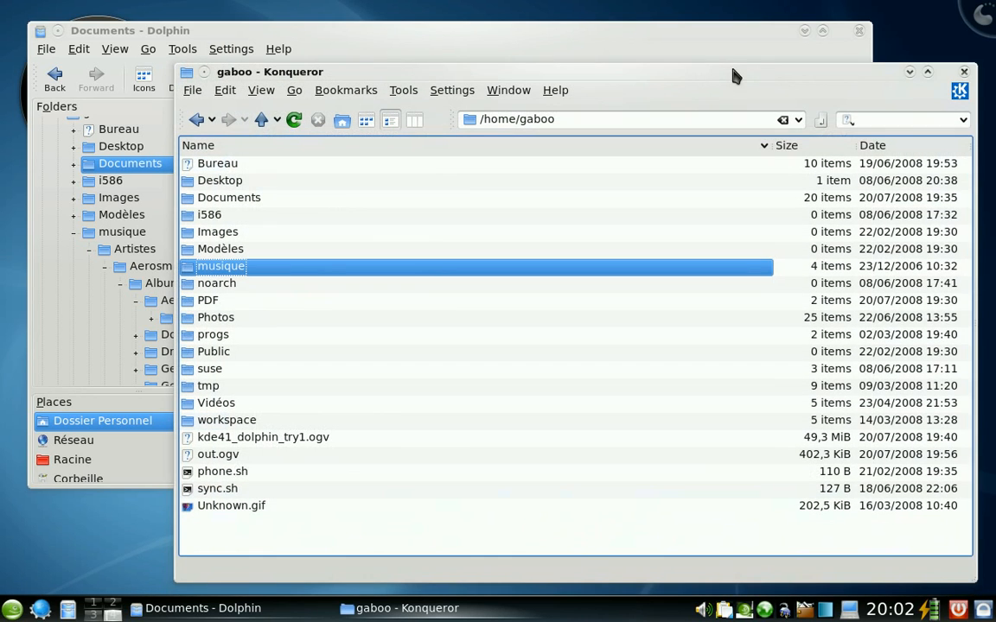
{"action": "mouse_move", "coordinate": [821, 82]}
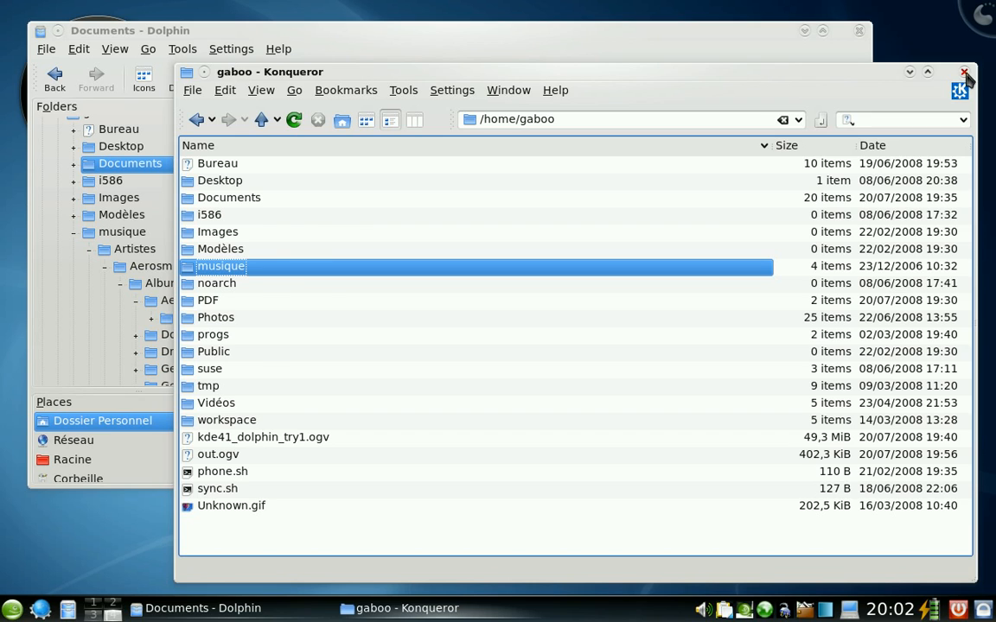
Close the Konqueror window, returning to the four-tab Dolphin window on Documents.
{"action": "left_click", "coordinate": [963, 72]}
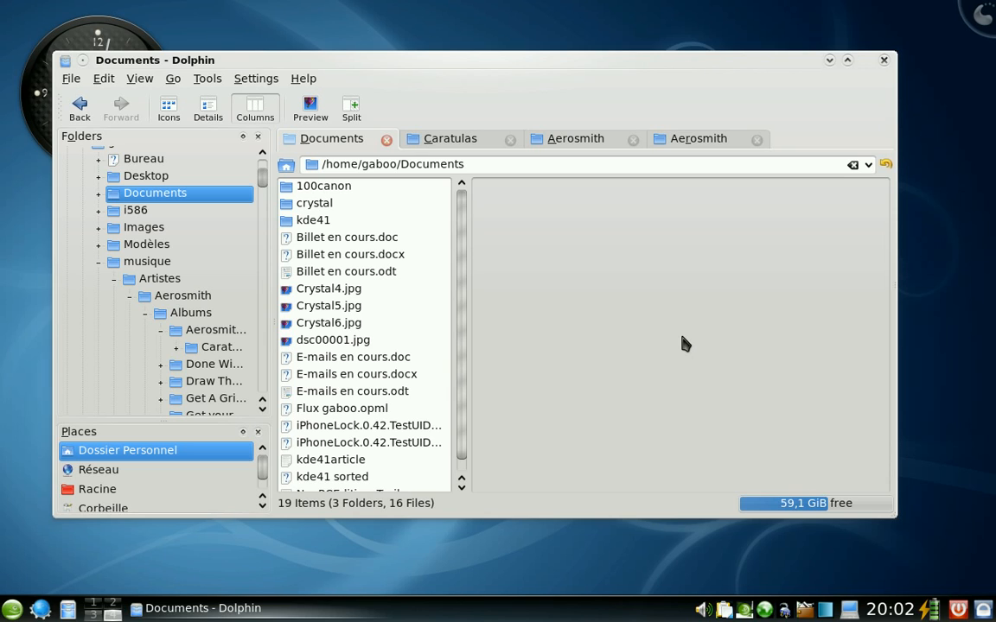
{"action": "mouse_move", "coordinate": [387, 138]}
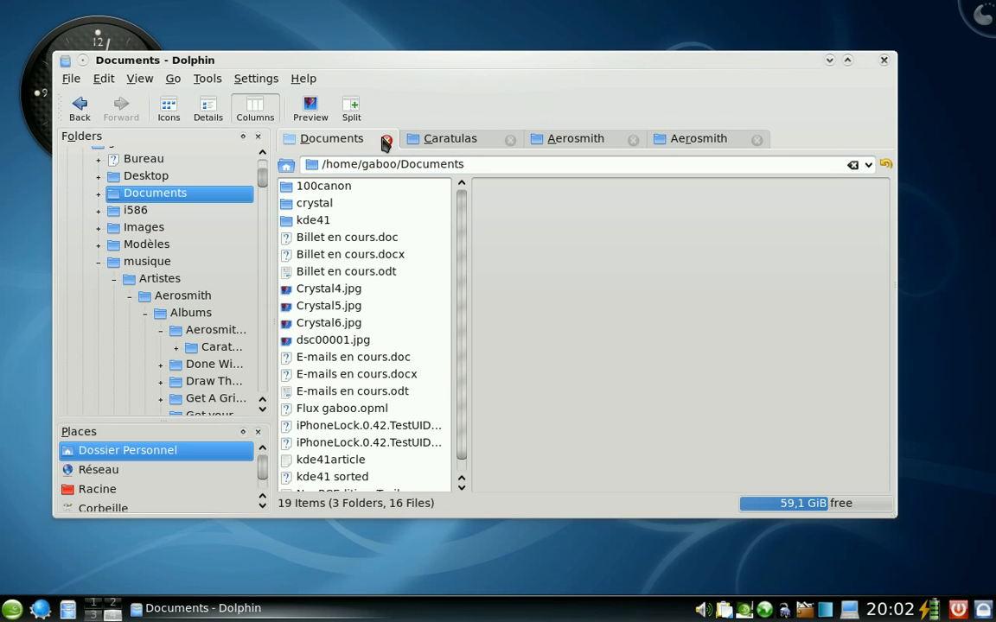